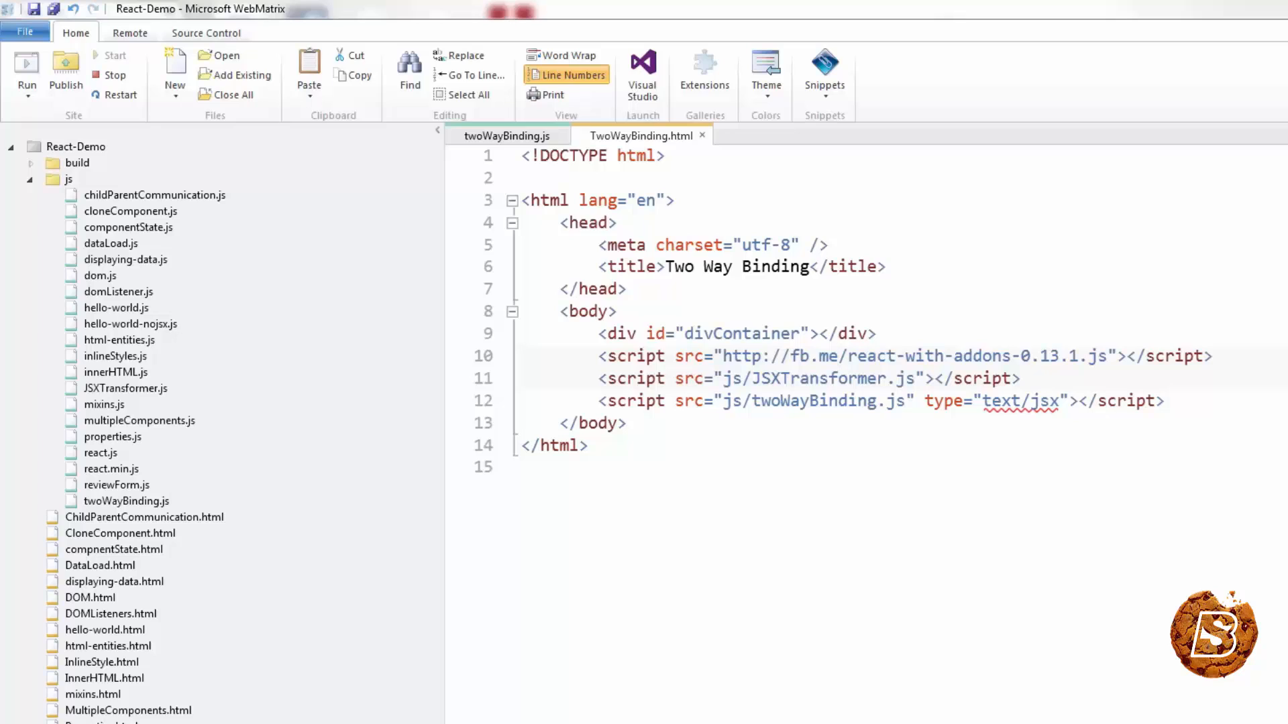
Step: Switch to twoWayBinding.js and highlight setState in its change handler
{"action": "left_click", "coordinate": [835, 356]}
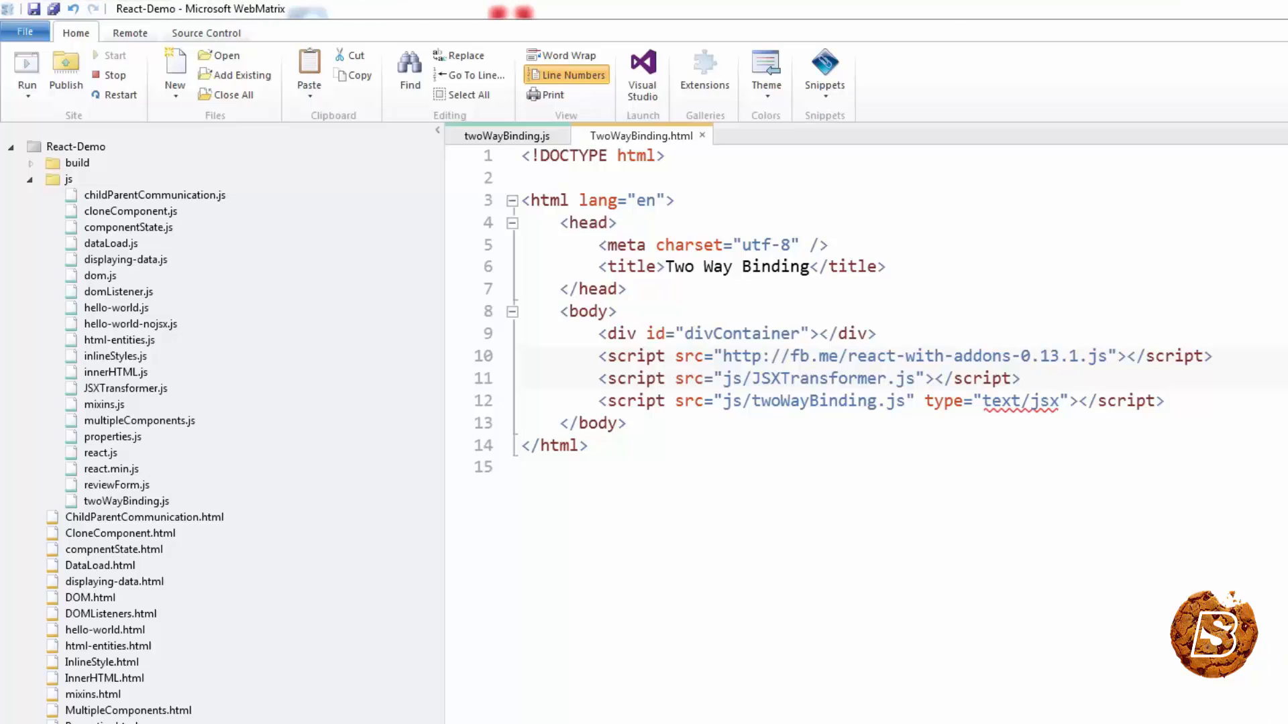
{"action": "left_click", "coordinate": [507, 136]}
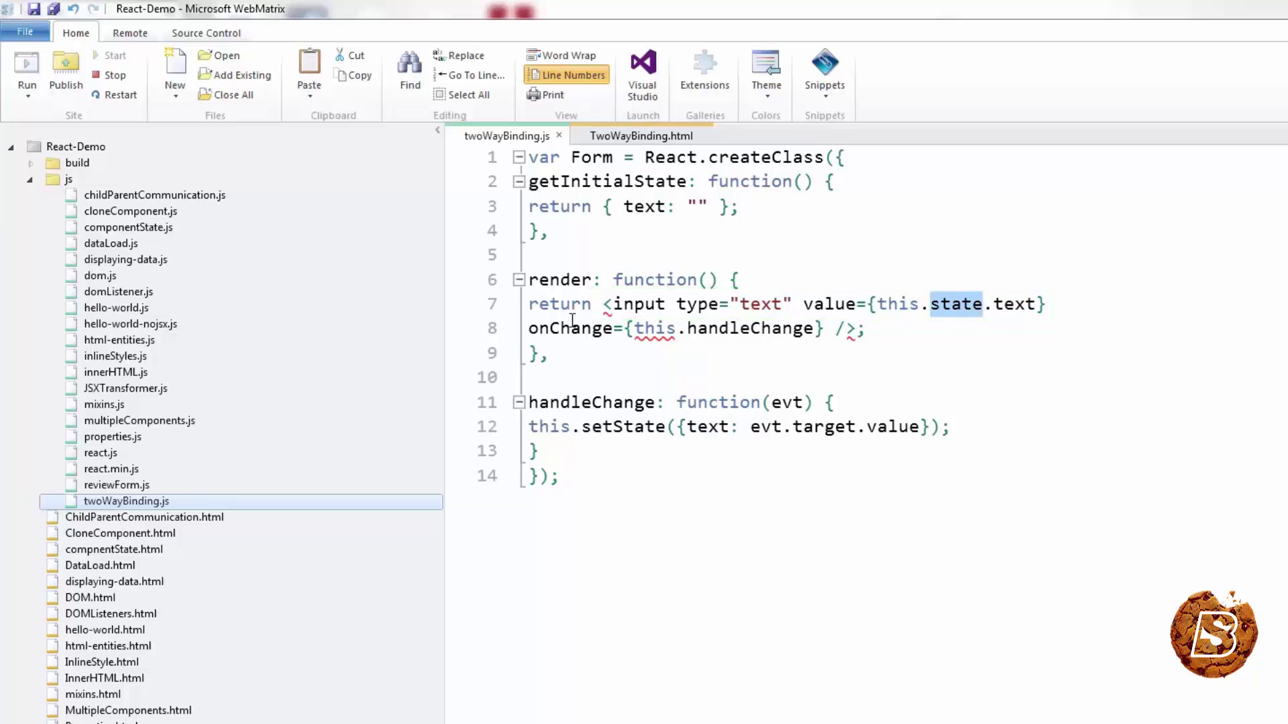
{"action": "double_click", "coordinate": [569, 328]}
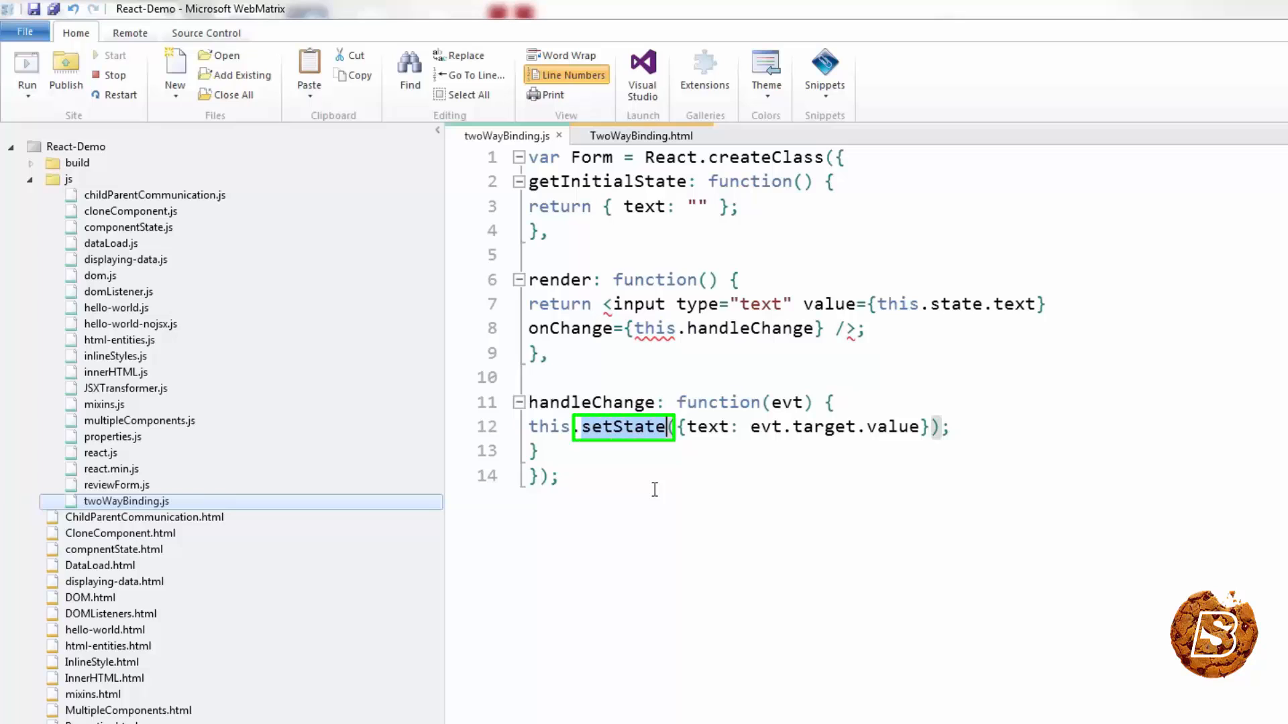
{"action": "mouse_move", "coordinate": [840, 304]}
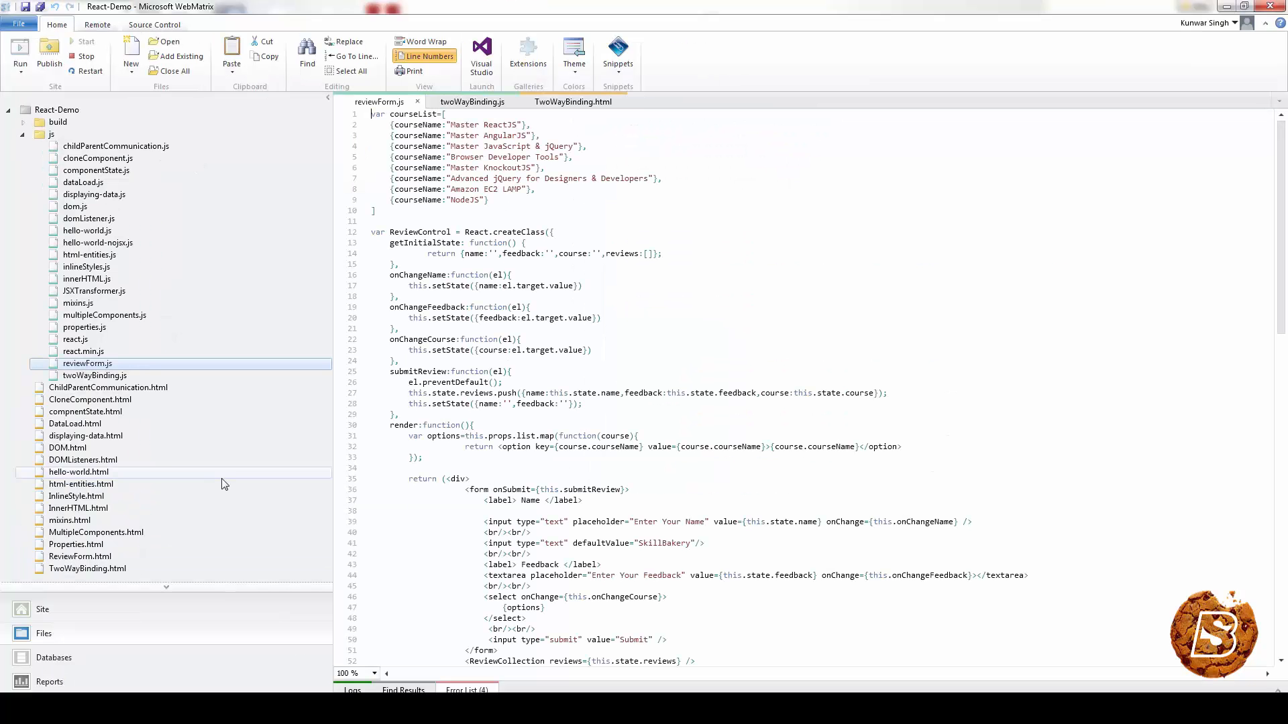
Step: Scroll reviewForm.js and highlight the placeholder attribute on the name input
{"action": "scroll", "scroll_direction": "down", "scroll_amount": 3}
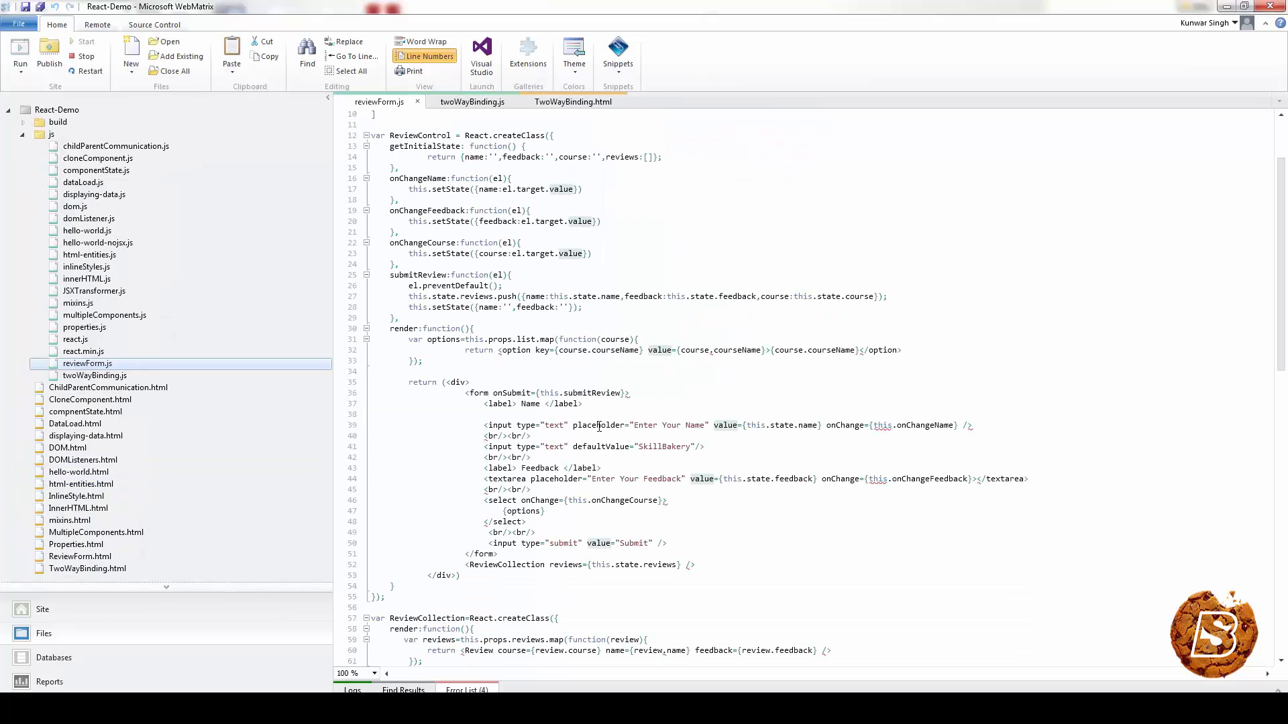
{"action": "double_click", "coordinate": [598, 424]}
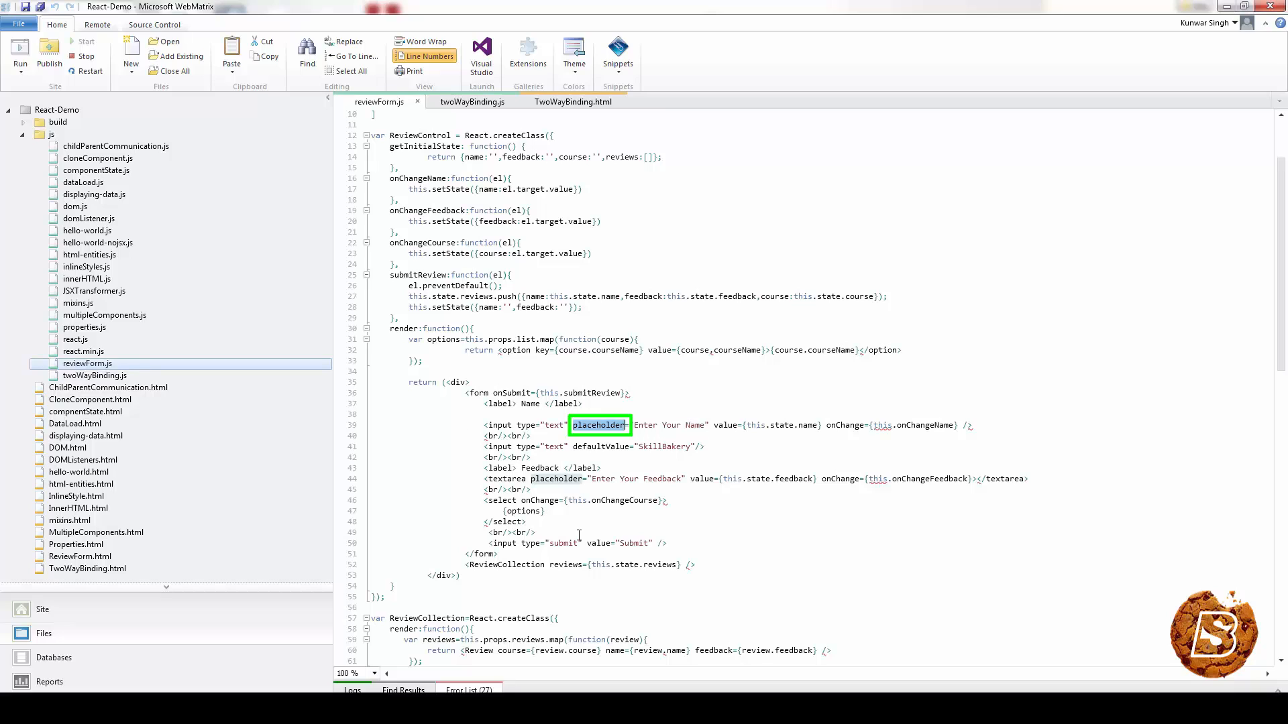
{"action": "double_click", "coordinate": [923, 425]}
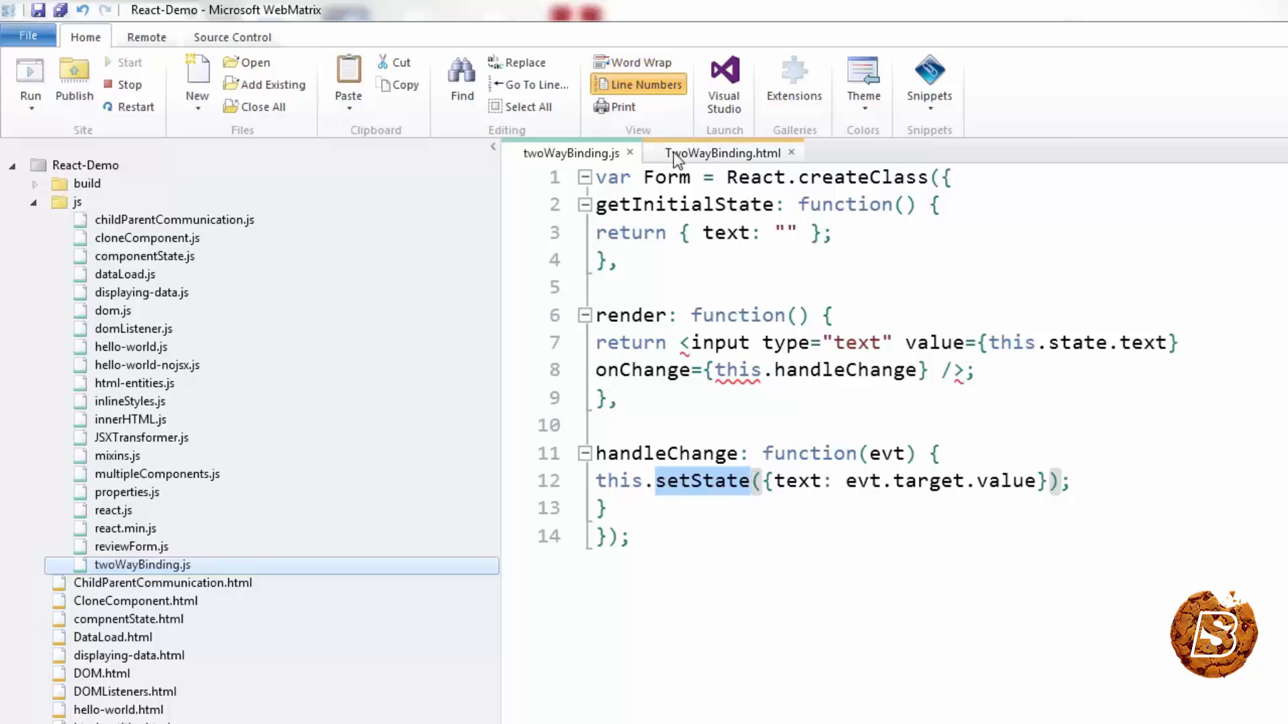
Step: Open TwoWayBinding.html and highlight the react-with-addons script include
{"action": "left_click", "coordinate": [719, 153]}
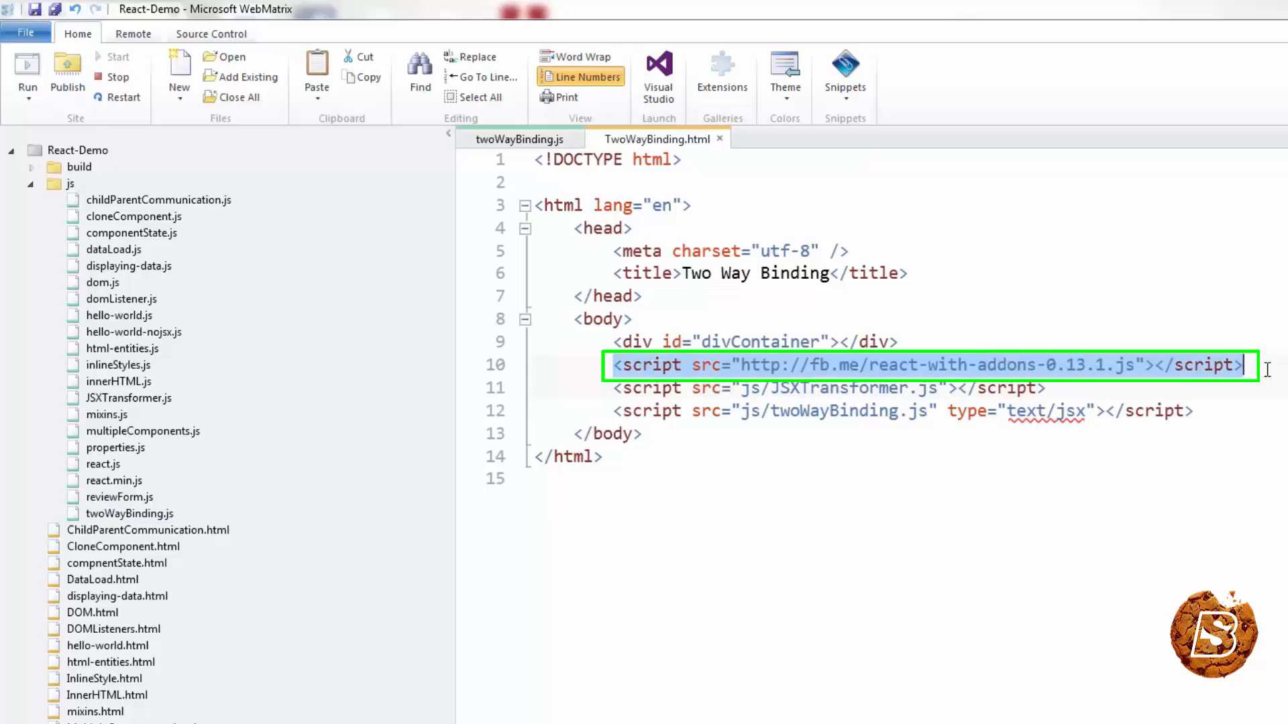
{"action": "left_click", "coordinate": [520, 139]}
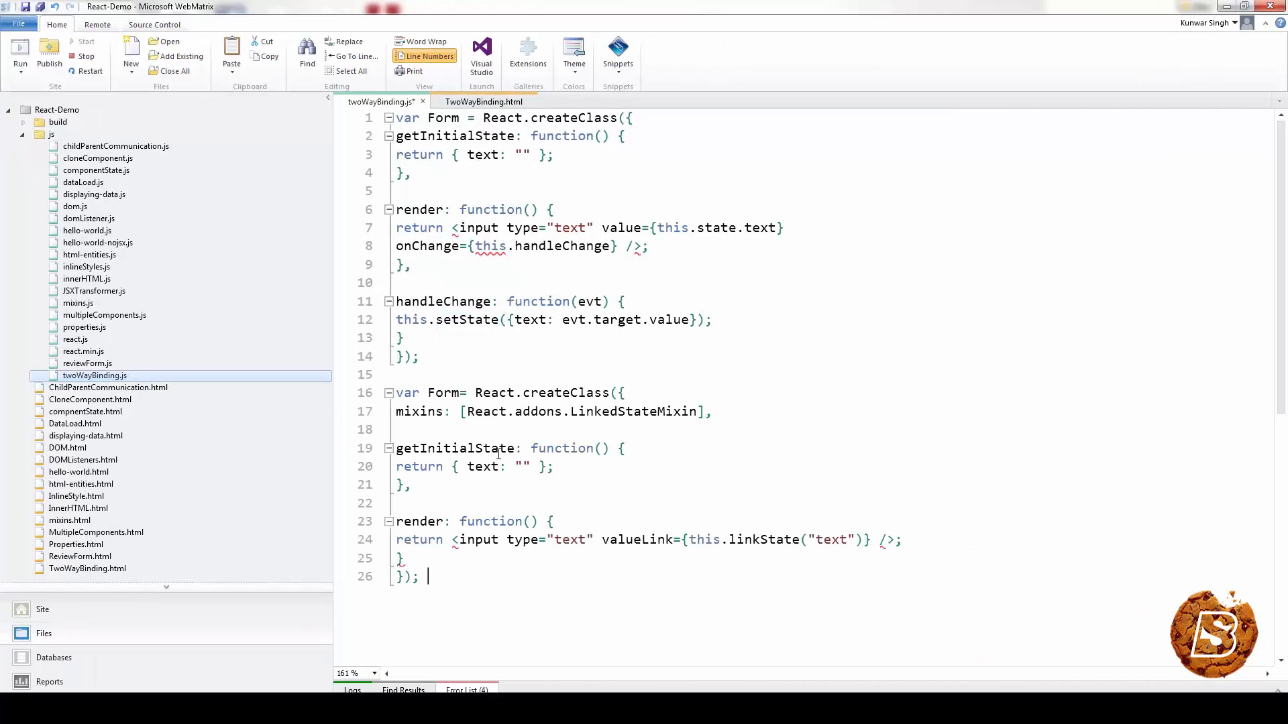
Step: Highlight mixins, getInitialState and valueLink in the LinkedStateMixin Form
{"action": "double_click", "coordinate": [418, 411]}
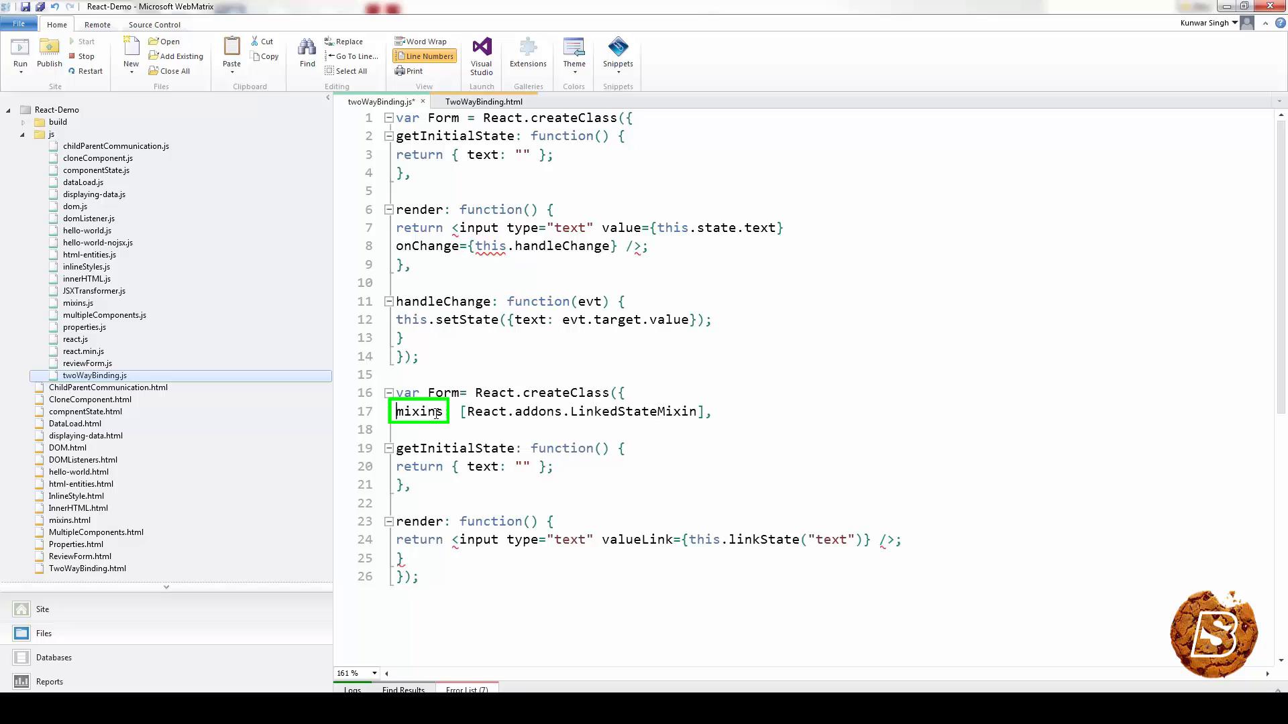
{"action": "double_click", "coordinate": [631, 412]}
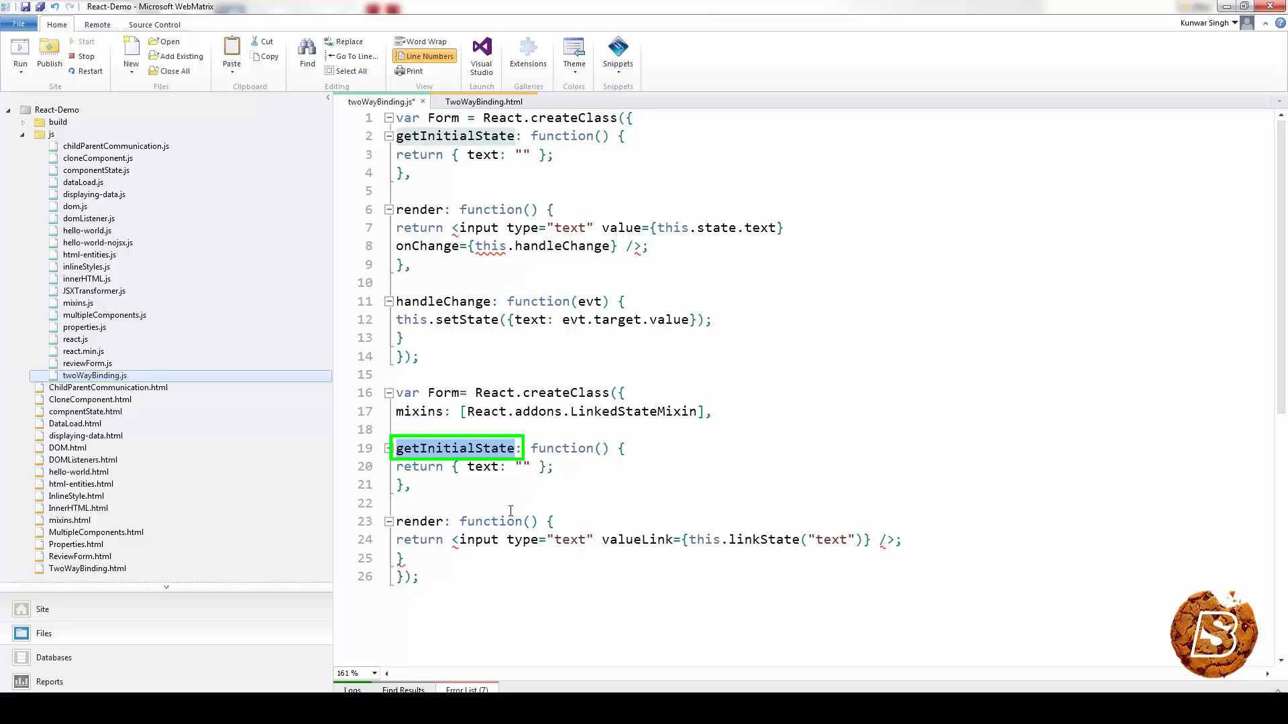
{"action": "mouse_move", "coordinate": [518, 564]}
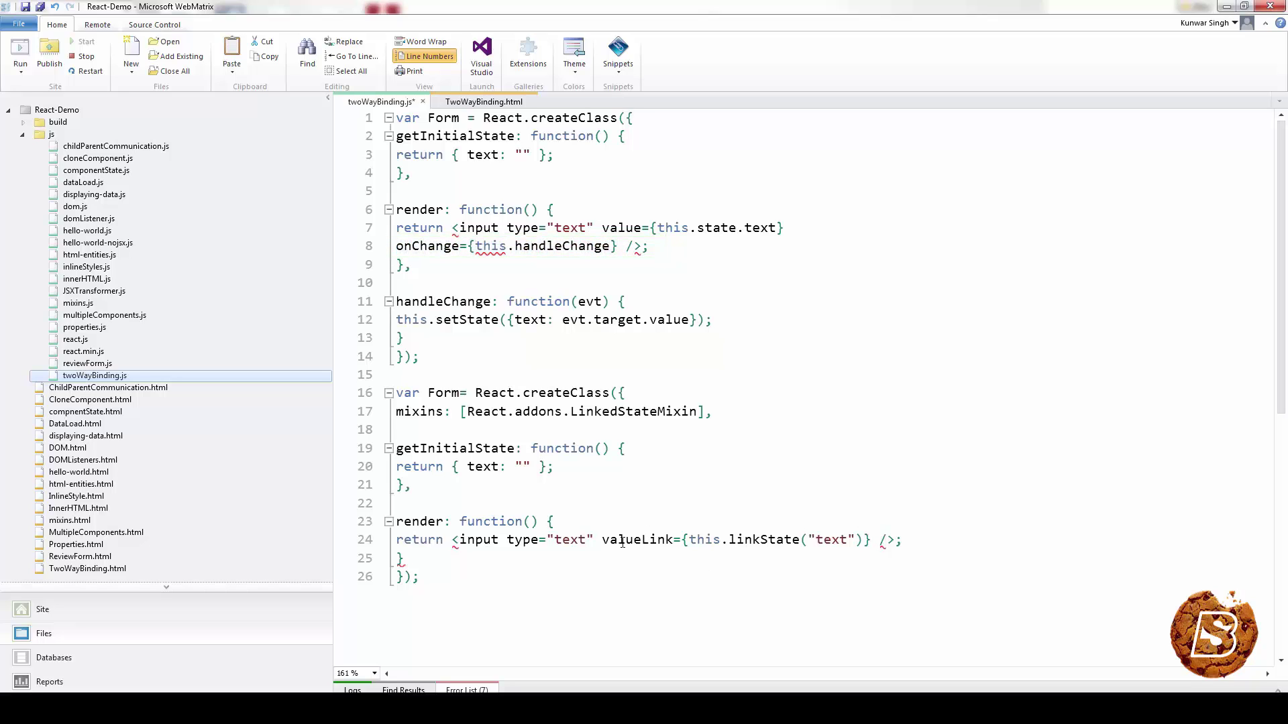
{"action": "double_click", "coordinate": [634, 540]}
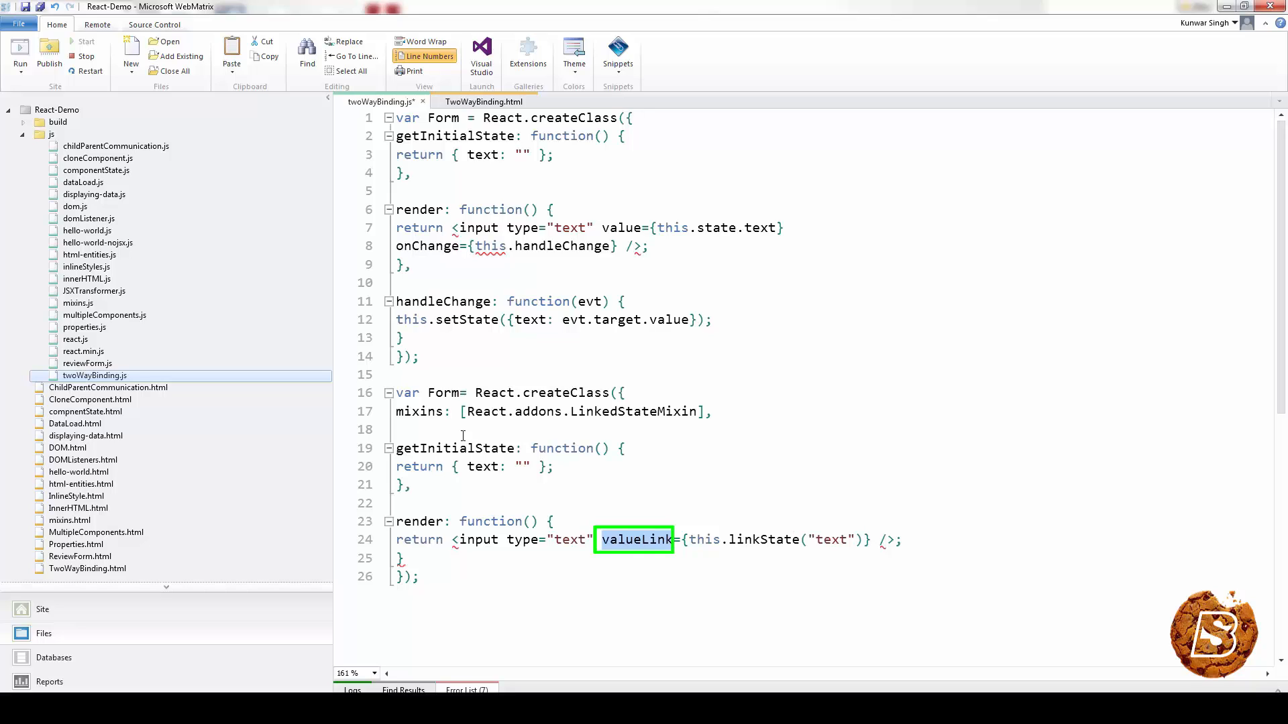
{"action": "double_click", "coordinate": [764, 540]}
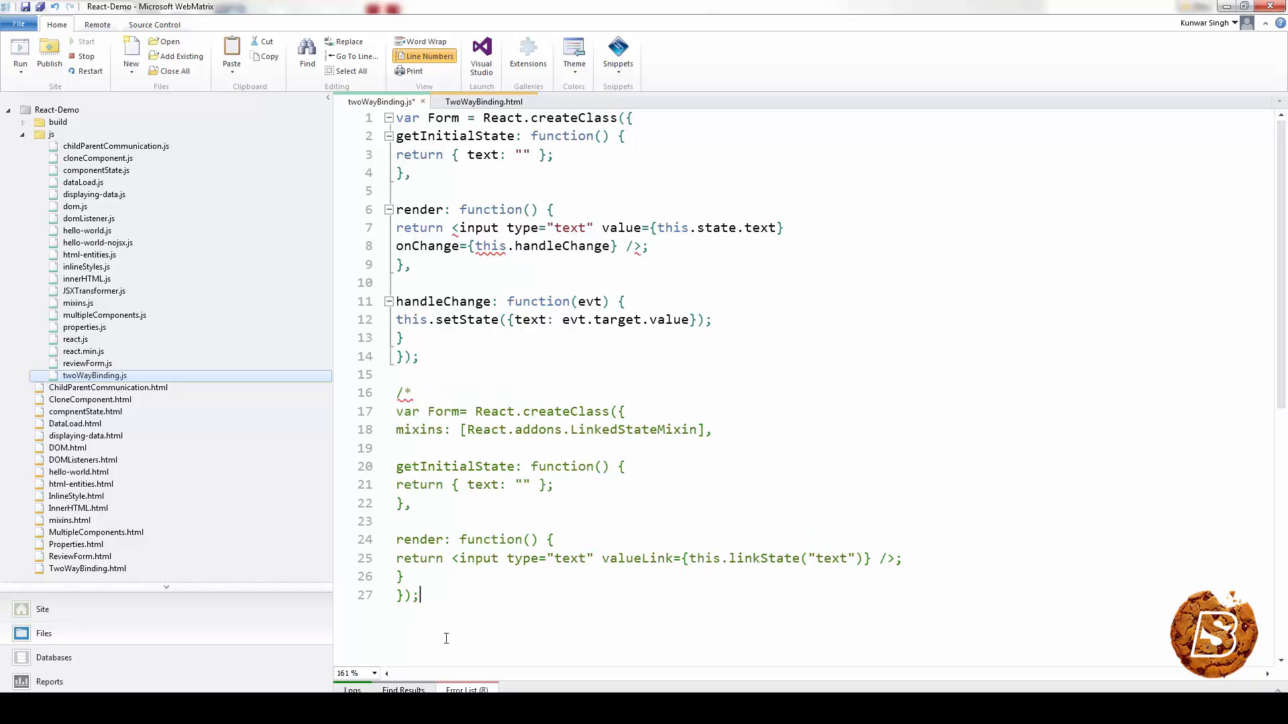
Step: Close the comment with */ and begin React.render(<Form/>, document.getElement…)
{"action": "type", "text": "*/"}
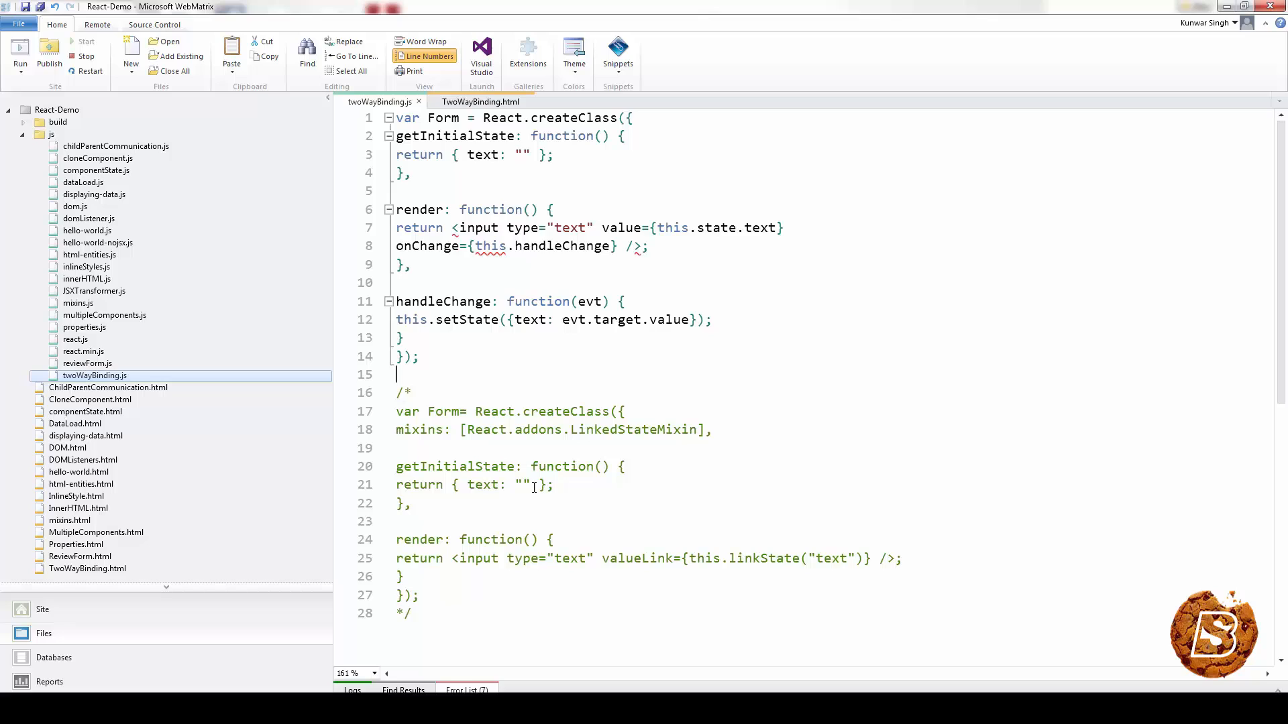
{"action": "type", "text": "React.render("}
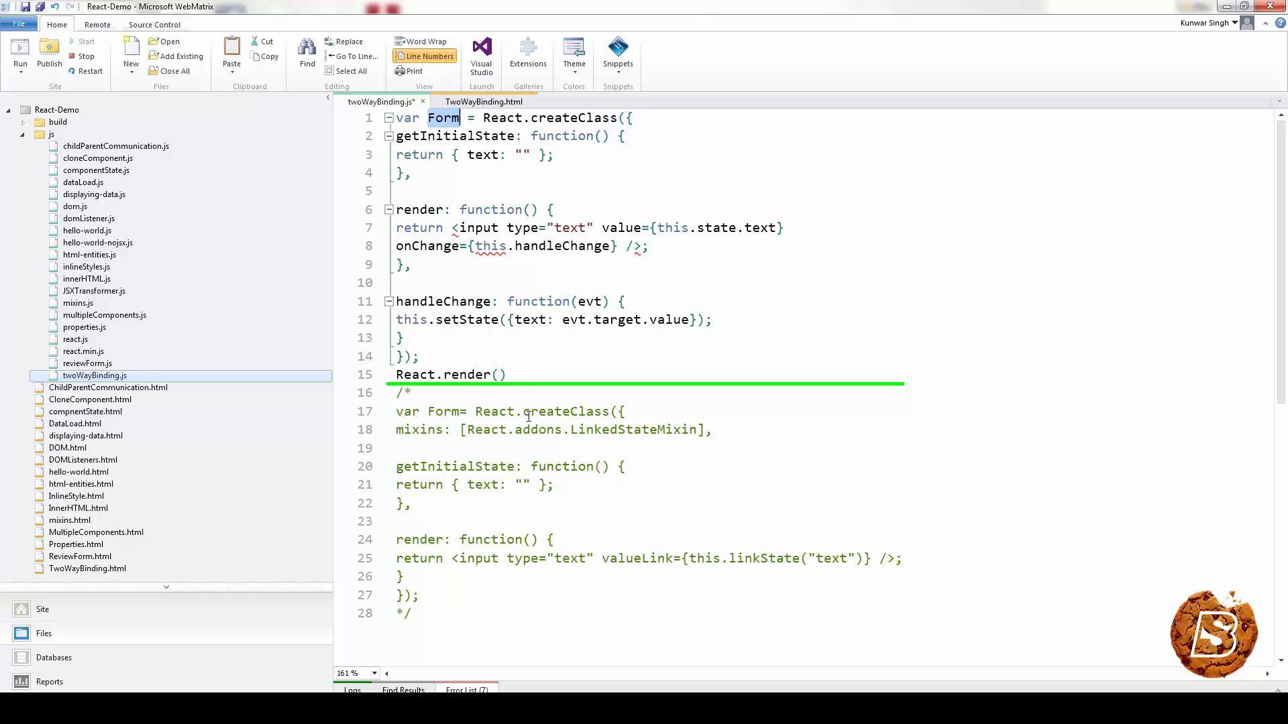
{"action": "type", "text": "<"}
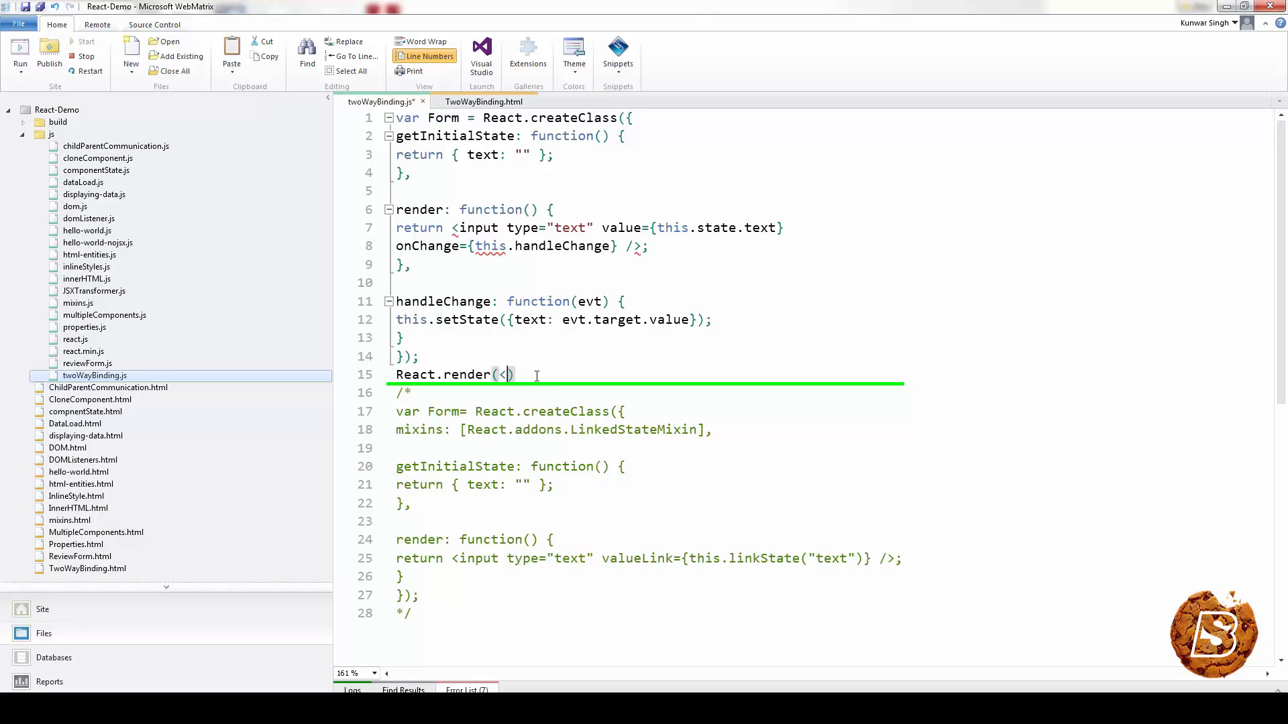
{"action": "type", "text": "Form/>"}
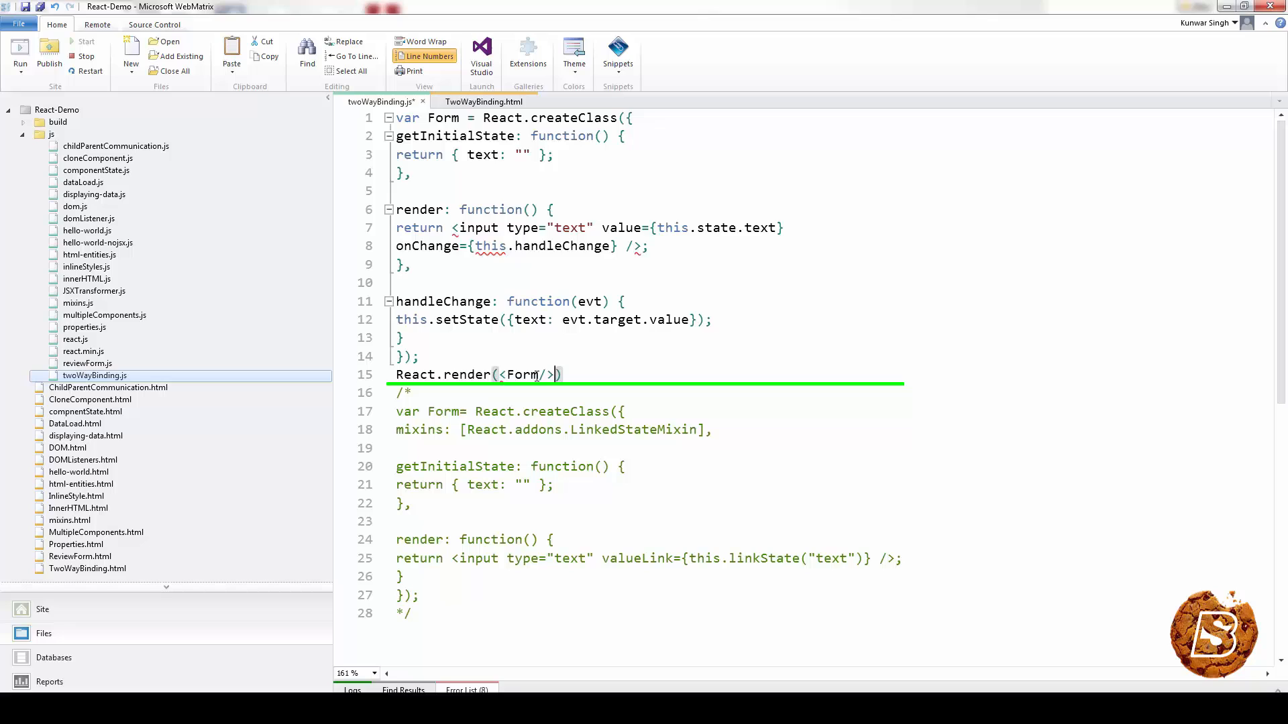
{"action": "type", "text": ",document"}
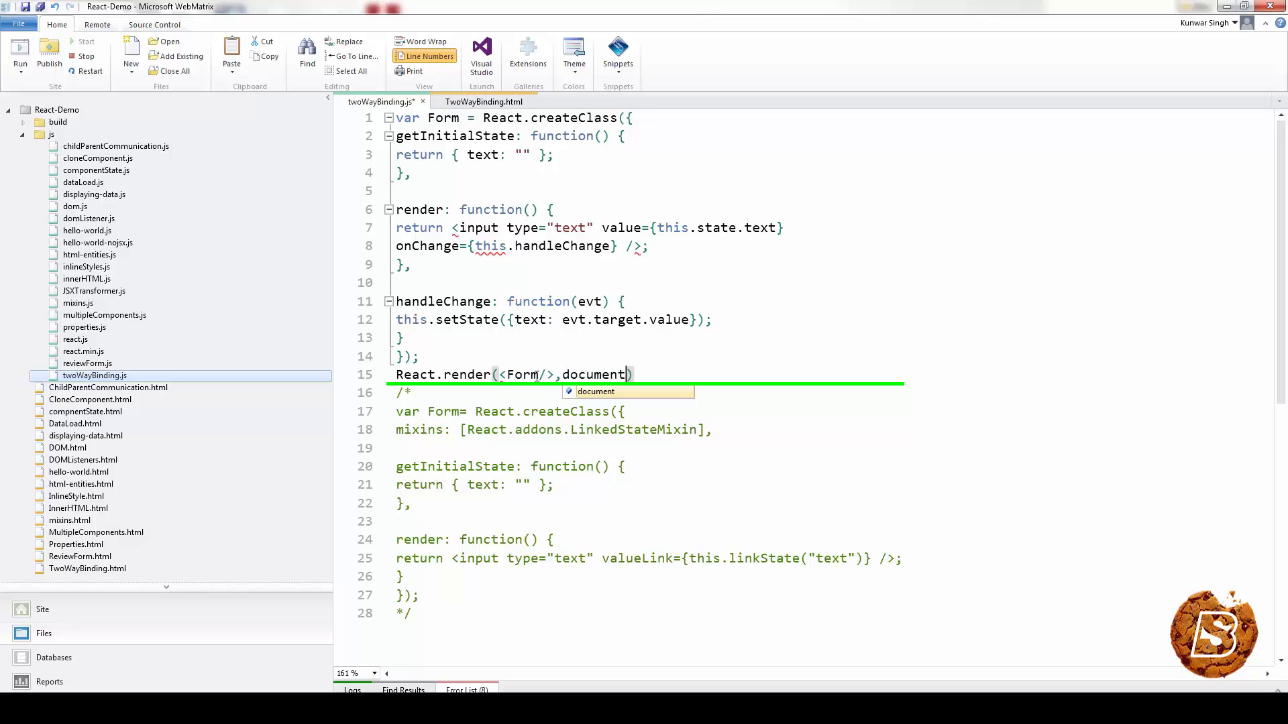
{"action": "type", "text": ".getElementById(\""}
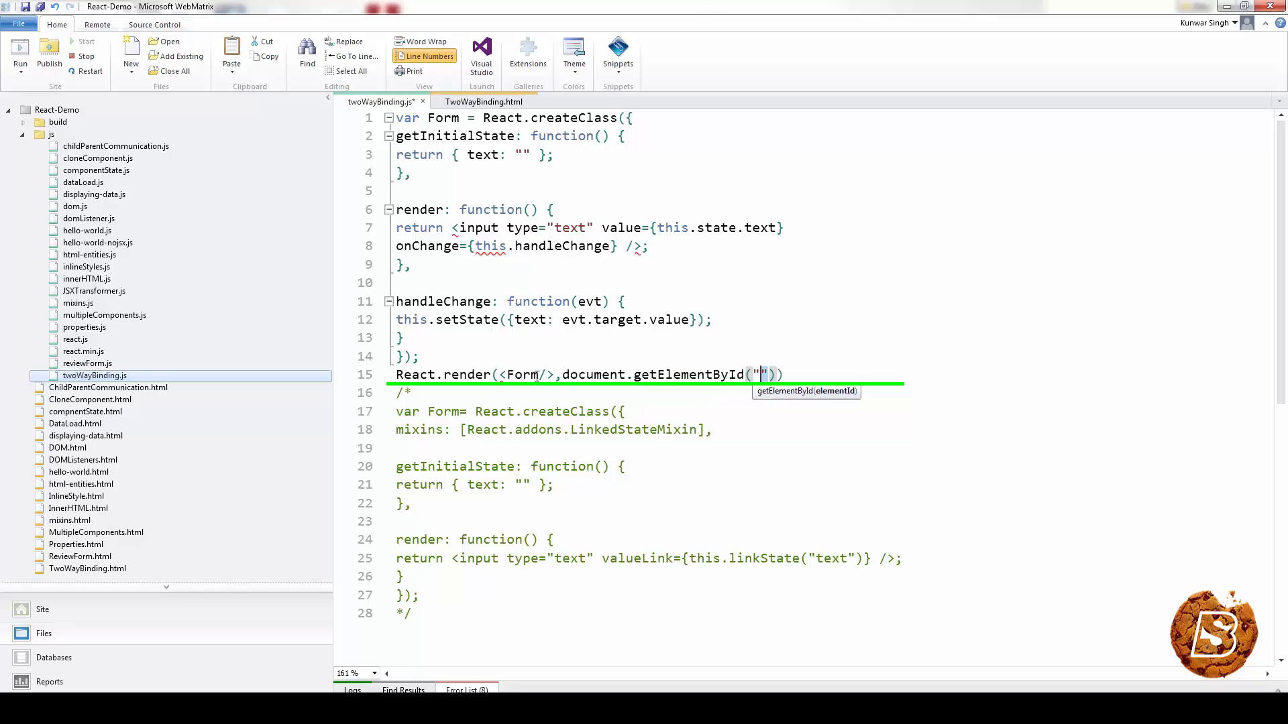
Step: Confirm the container id in TwoWayBinding.html and target divContainer in the render call
{"action": "left_click", "coordinate": [484, 101]}
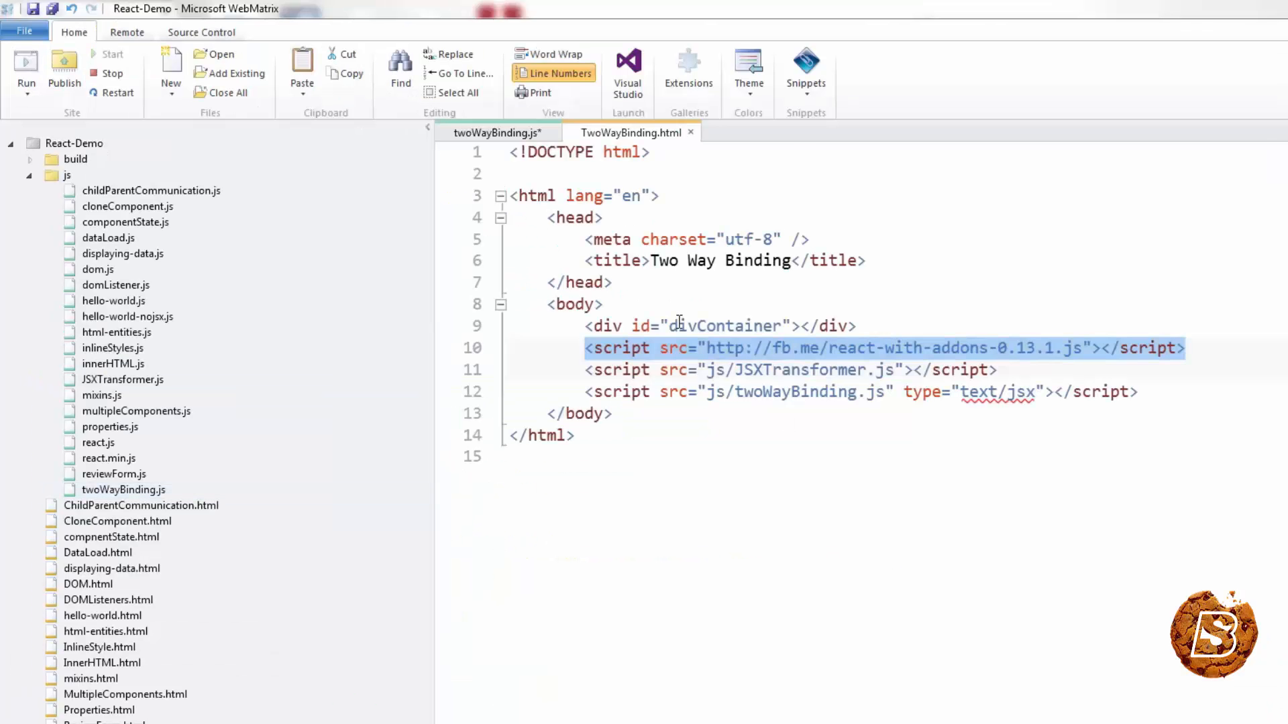
{"action": "left_click", "coordinate": [493, 133]}
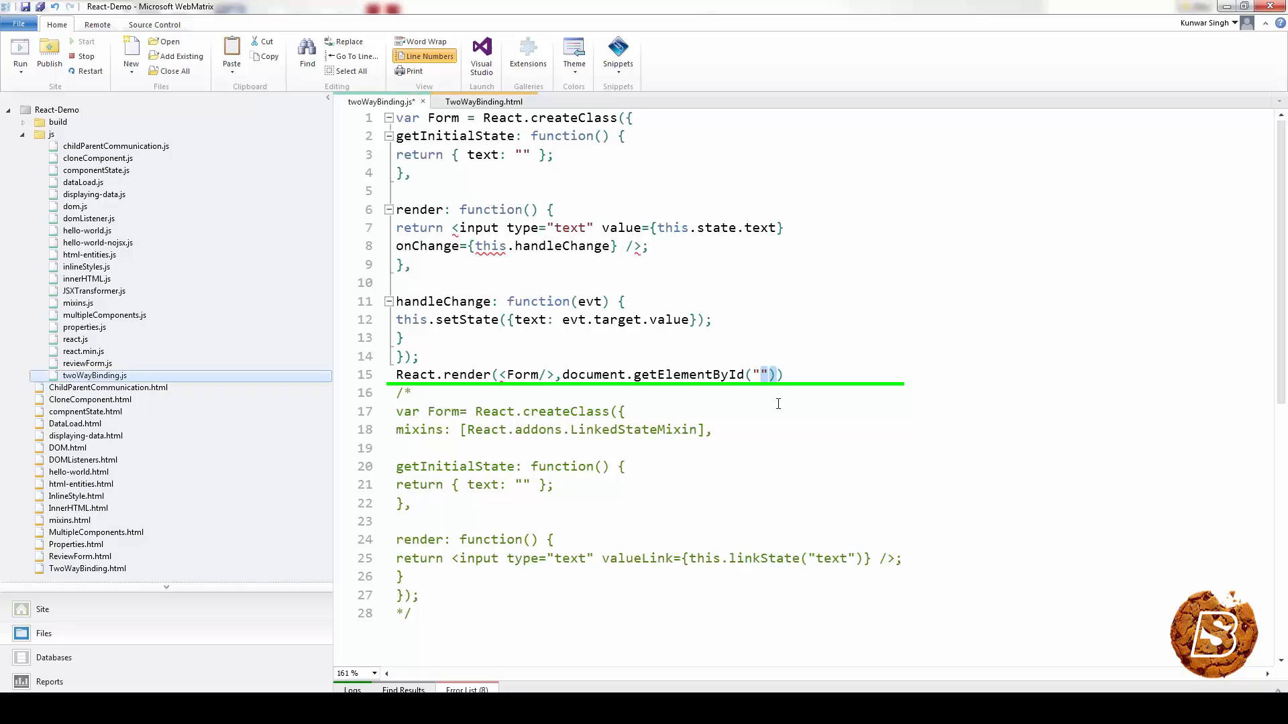
{"action": "type", "text": "divContainer"}
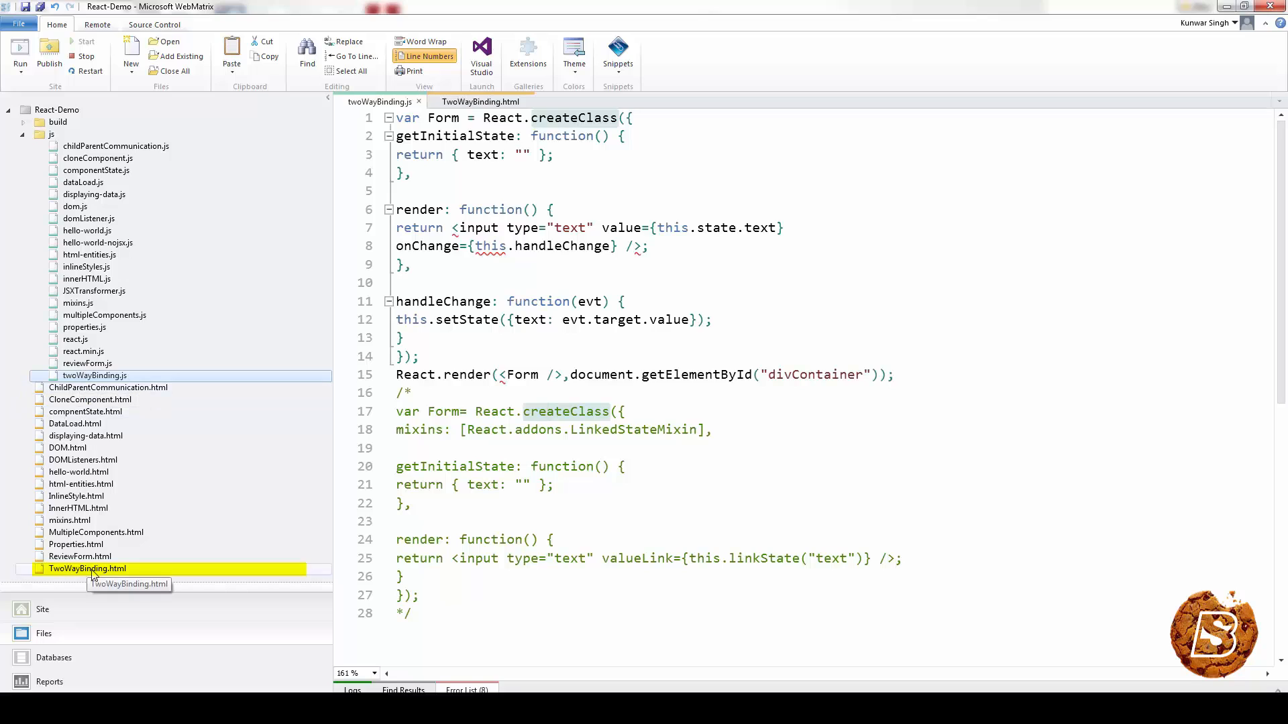
Step: Wrap the input in a div with {this.state.text} and verify Skillbakery echoes on the page
{"action": "right_click", "coordinate": [87, 568]}
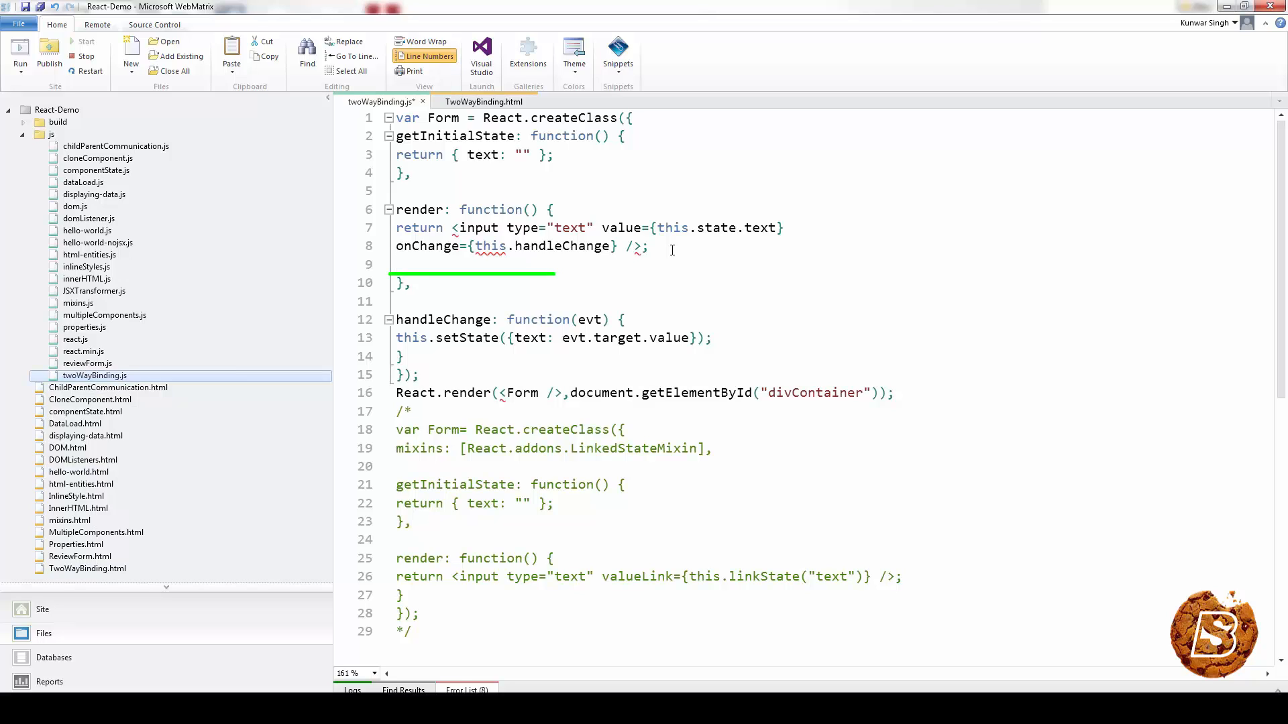
{"action": "type", "text": "{this.state."}
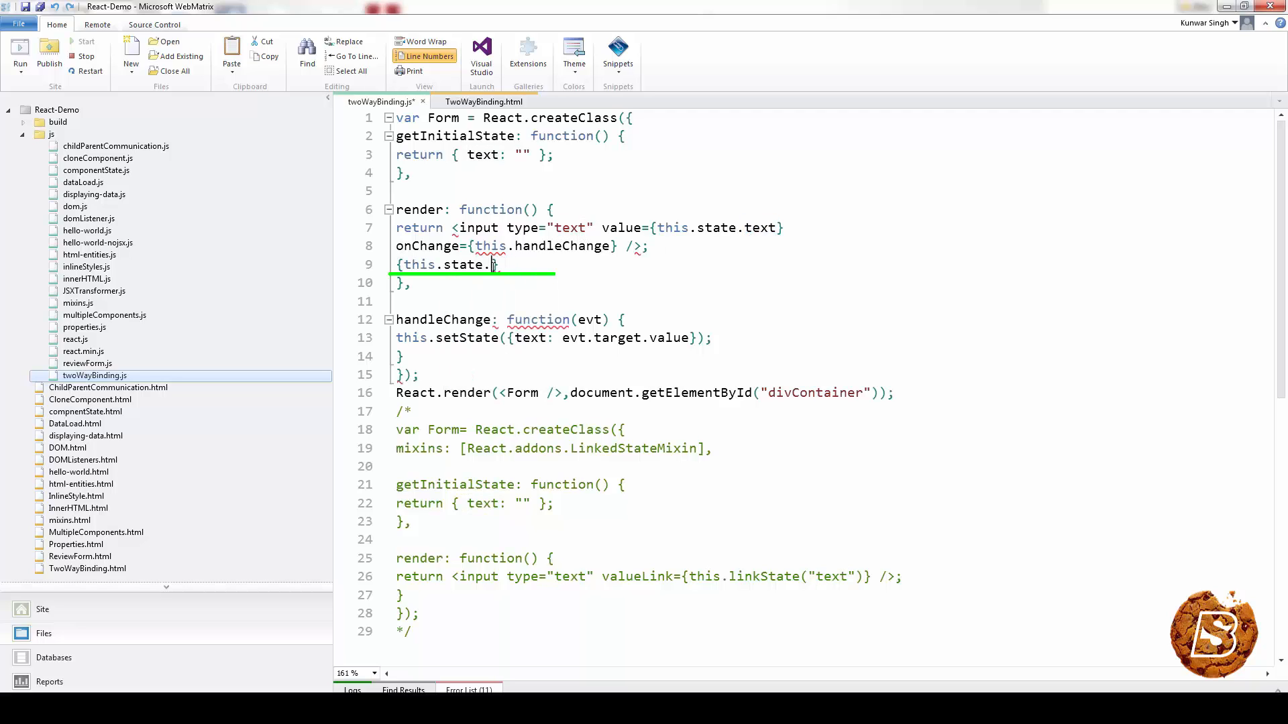
{"action": "type", "text": "text}"}
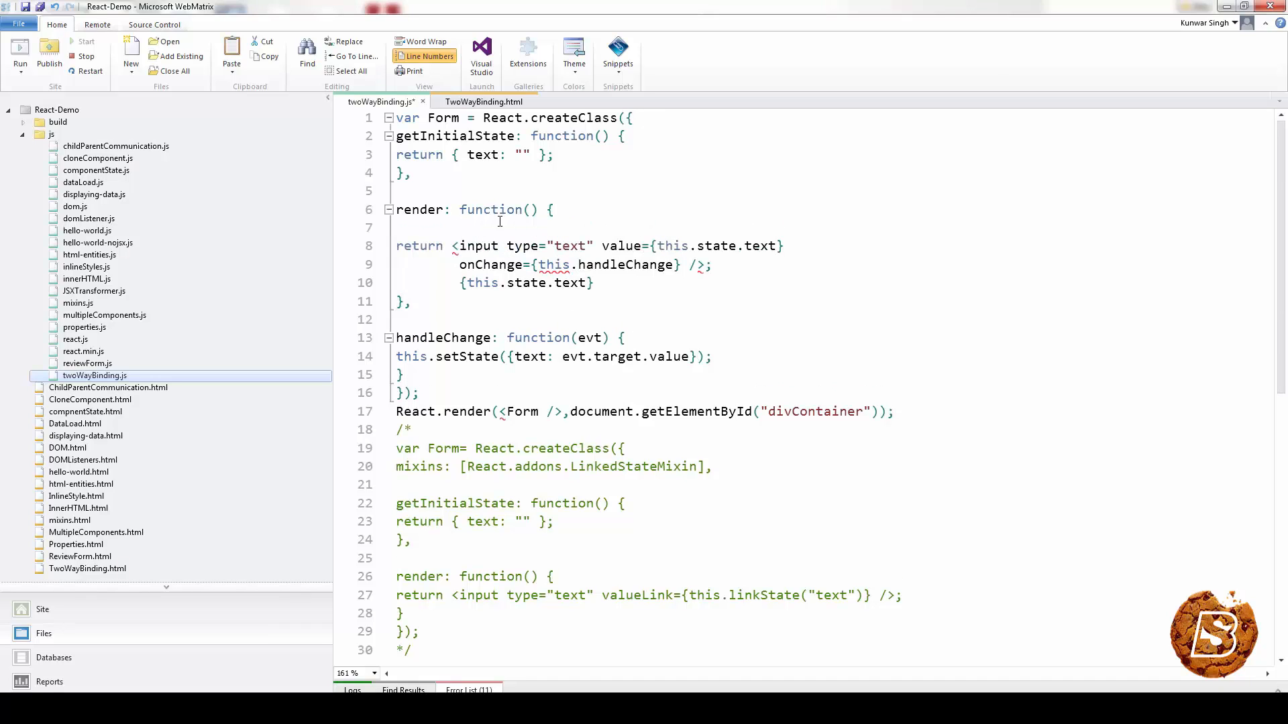
{"action": "type", "text": "d"}
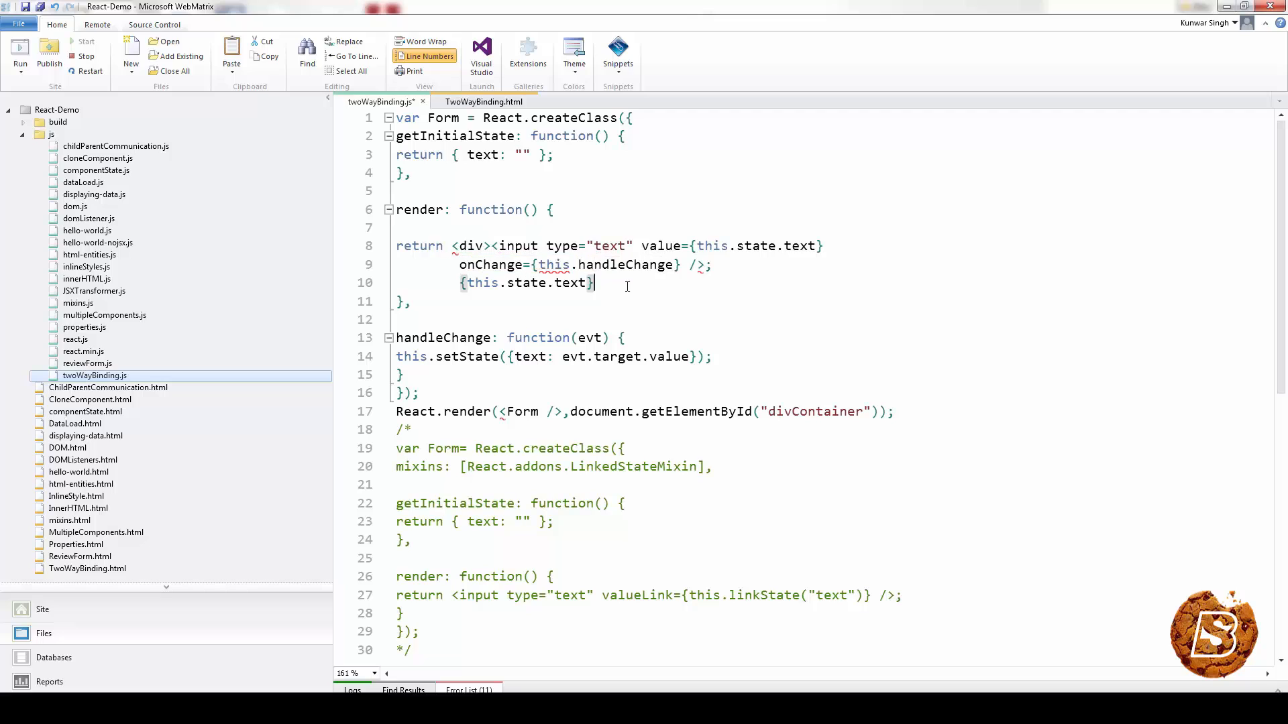
{"action": "type", "text": "</div>"}
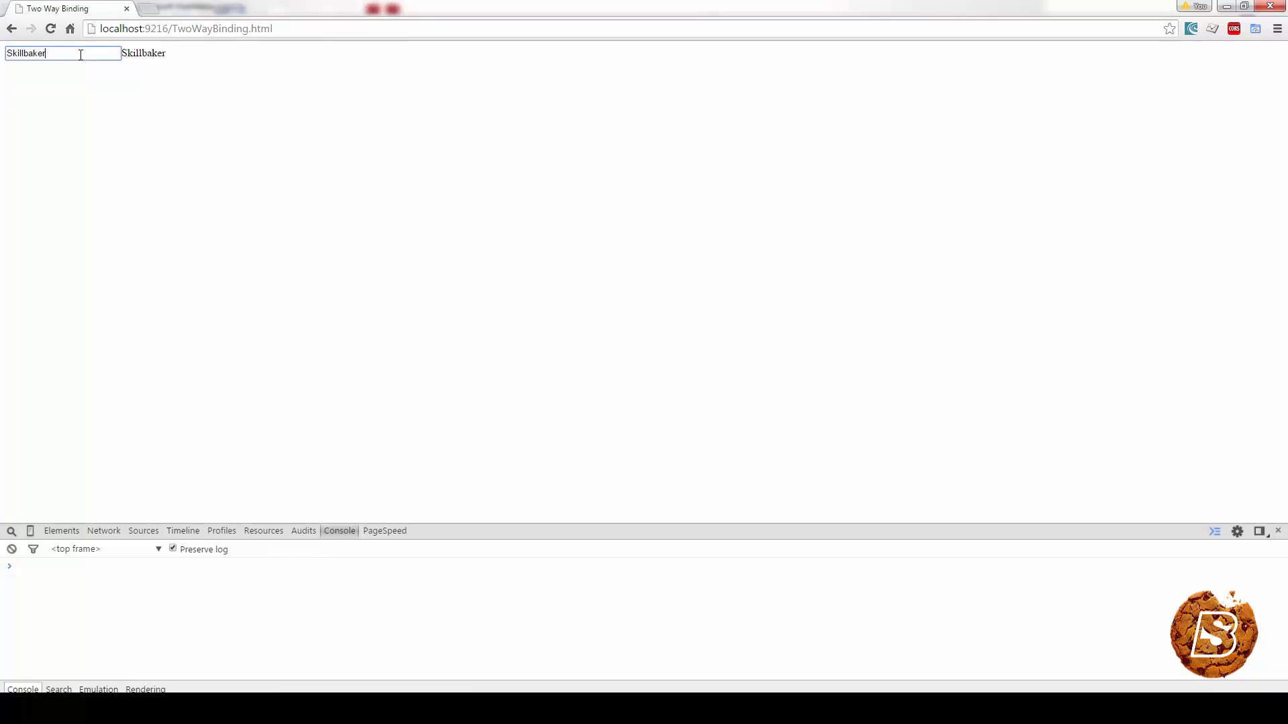
{"action": "type", "text": "y"}
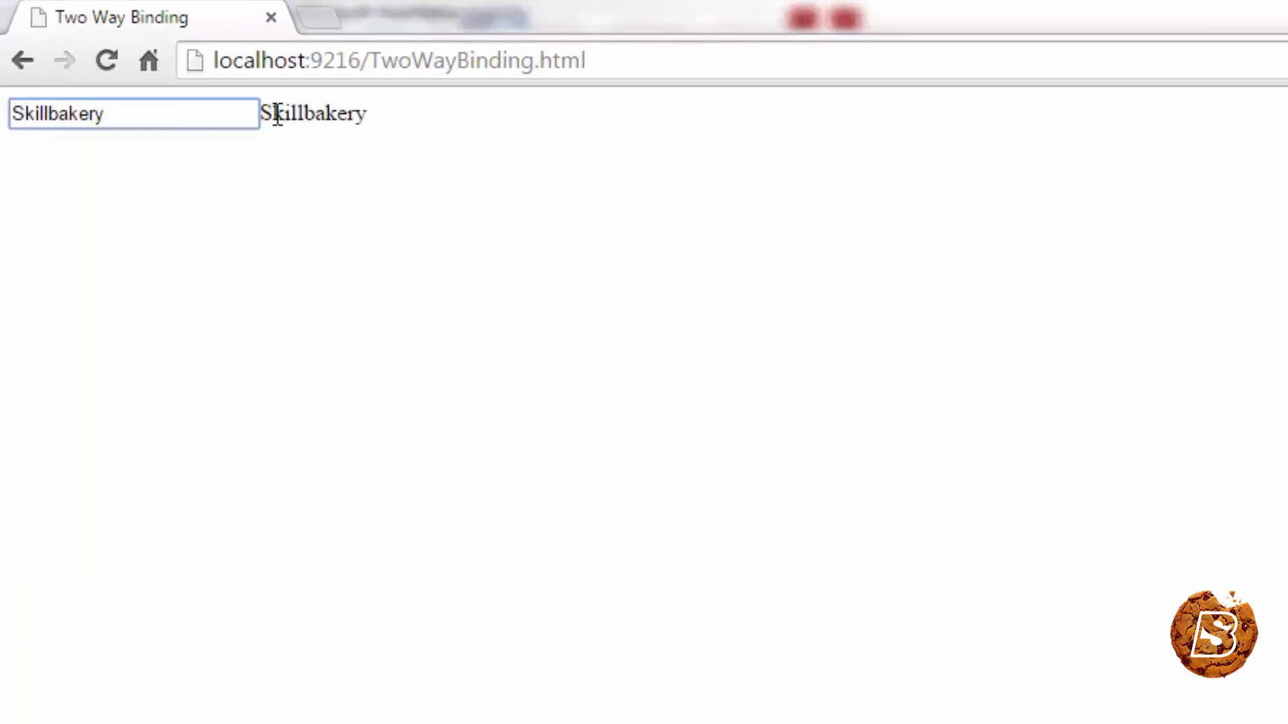
{"action": "mouse_move", "coordinate": [466, 223]}
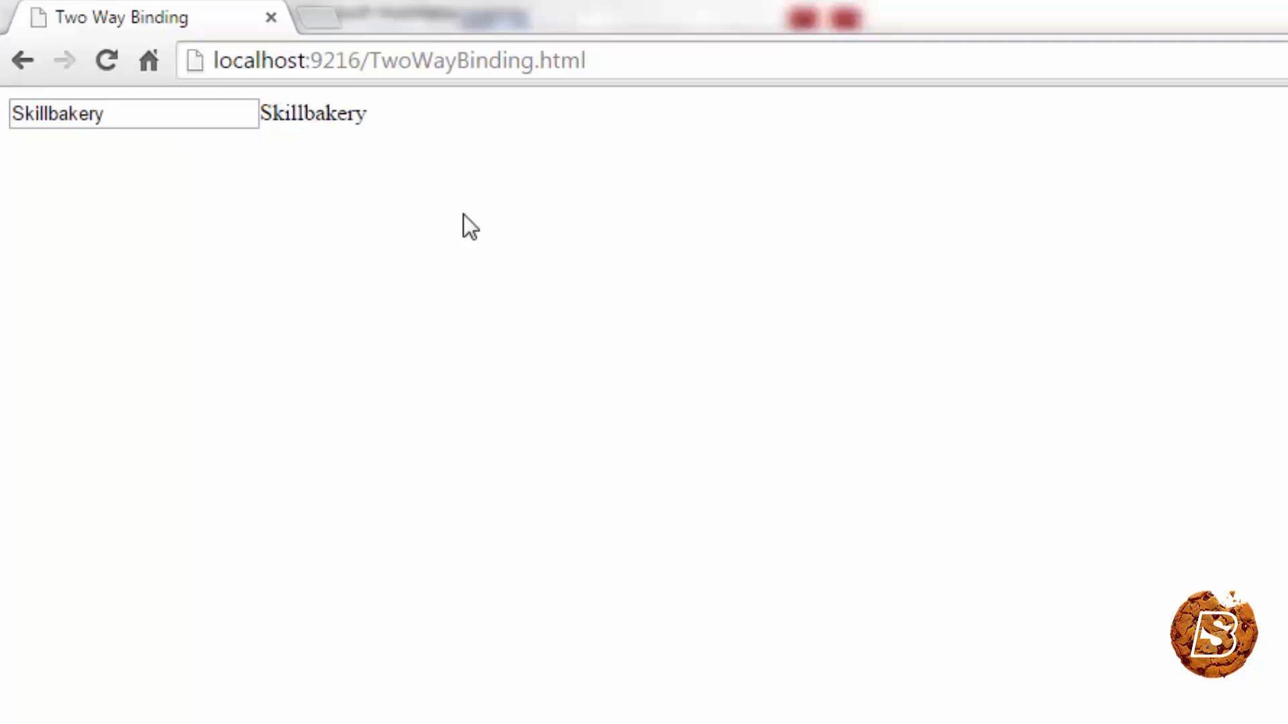
{"action": "mouse_move", "coordinate": [378, 135]}
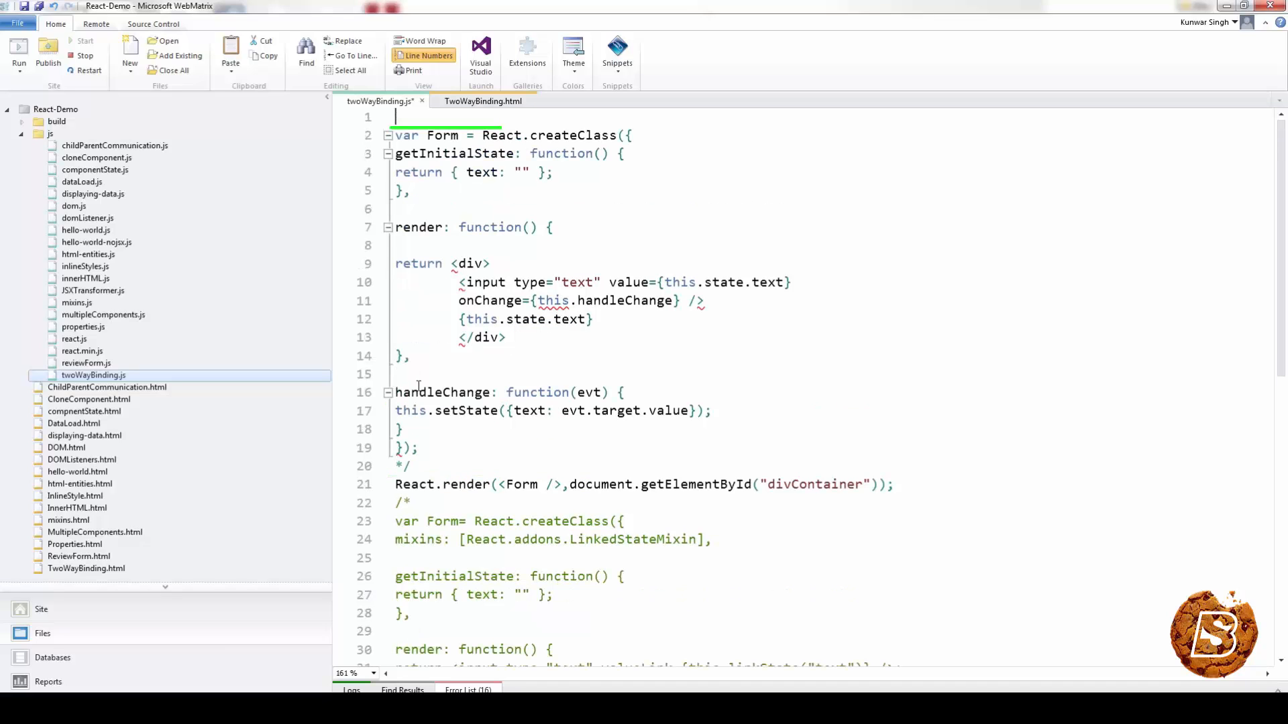
Step: Comment out the setState Form, move React.render last, and add a div with {this.state.text}
{"action": "type", "text": "/*"}
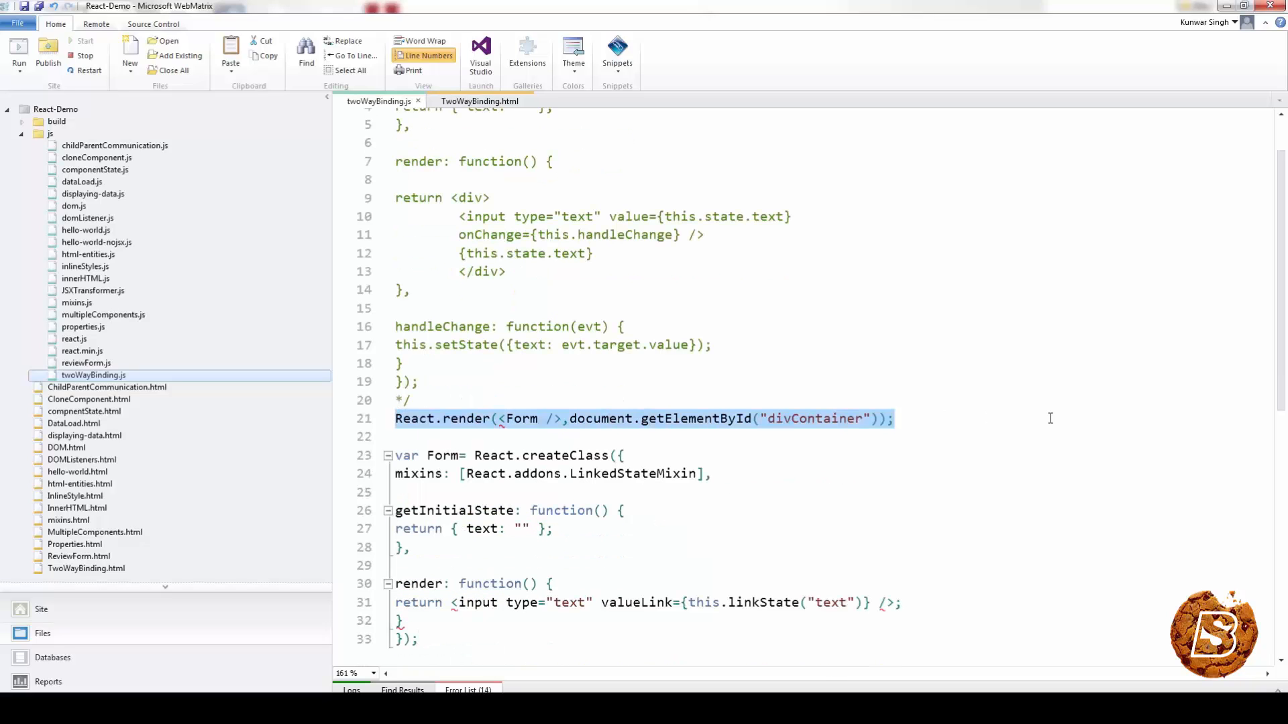
{"action": "key", "text": "Delete"}
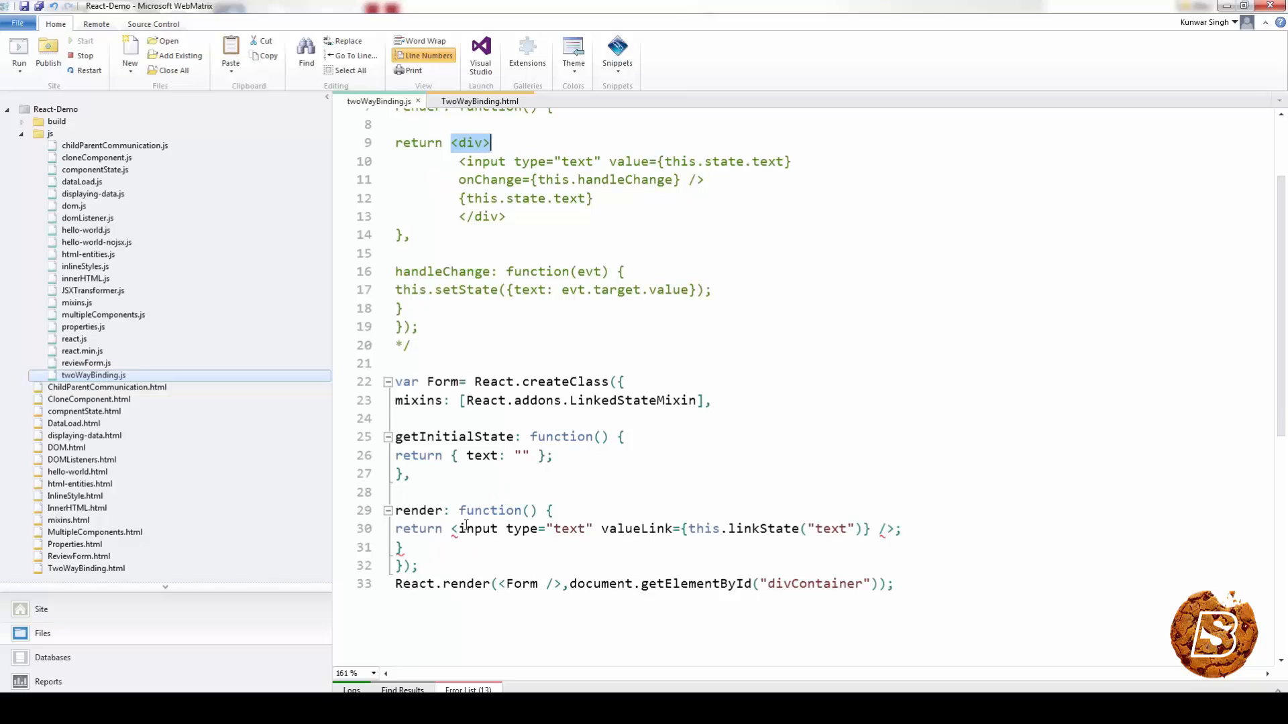
{"action": "type", "text": "<div>"}
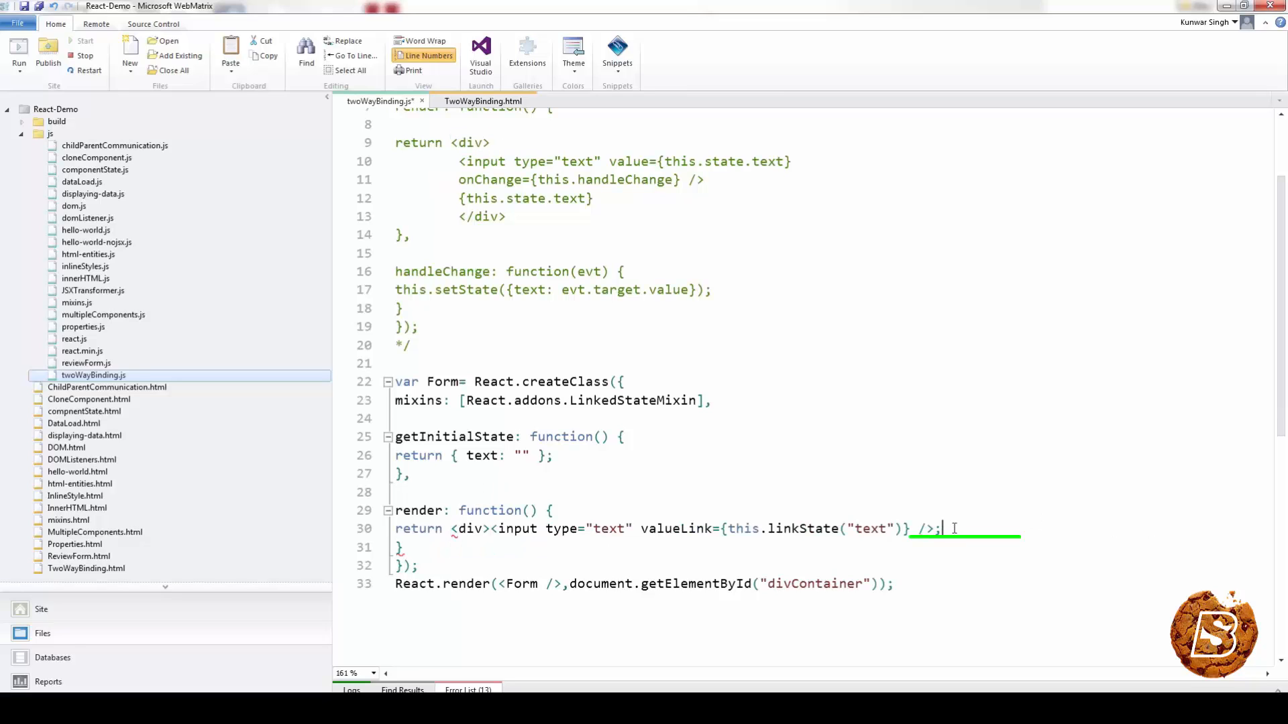
{"action": "type", "text": "</di"}
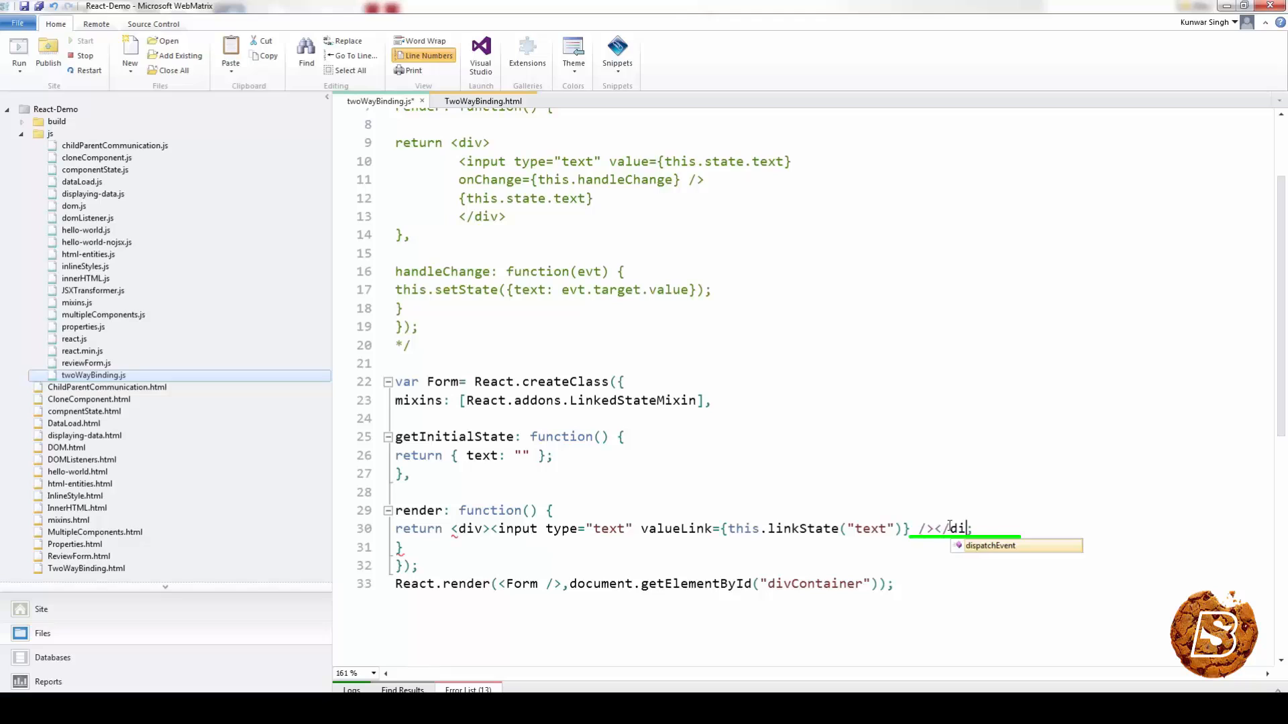
{"action": "type", "text": ">"}
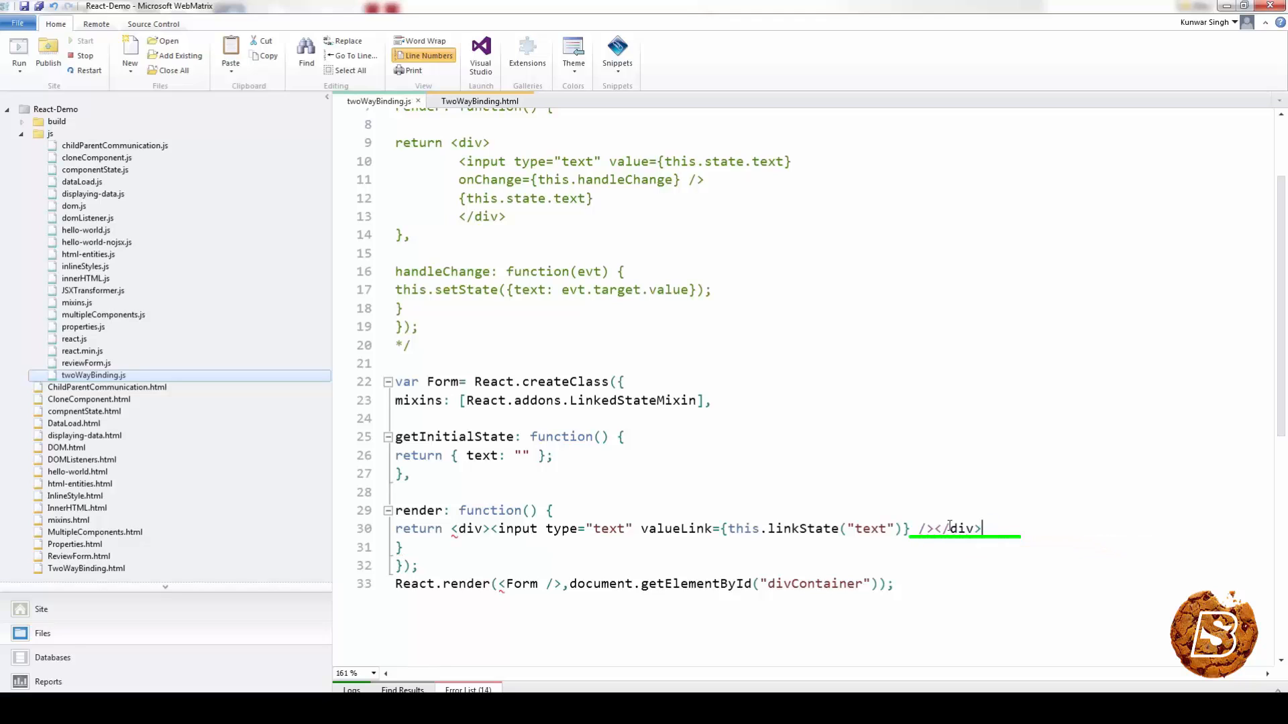
{"action": "key", "text": "Enter"}
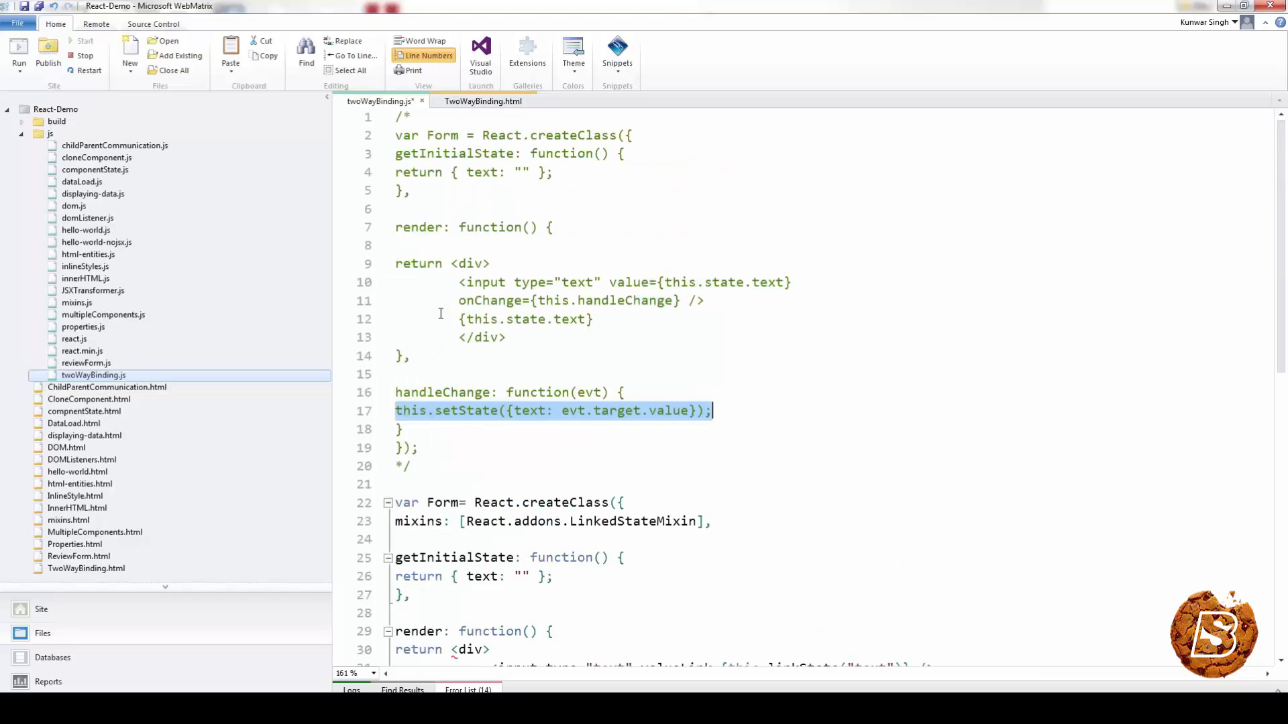
{"action": "scroll", "scroll_direction": "down", "scroll_amount": 3}
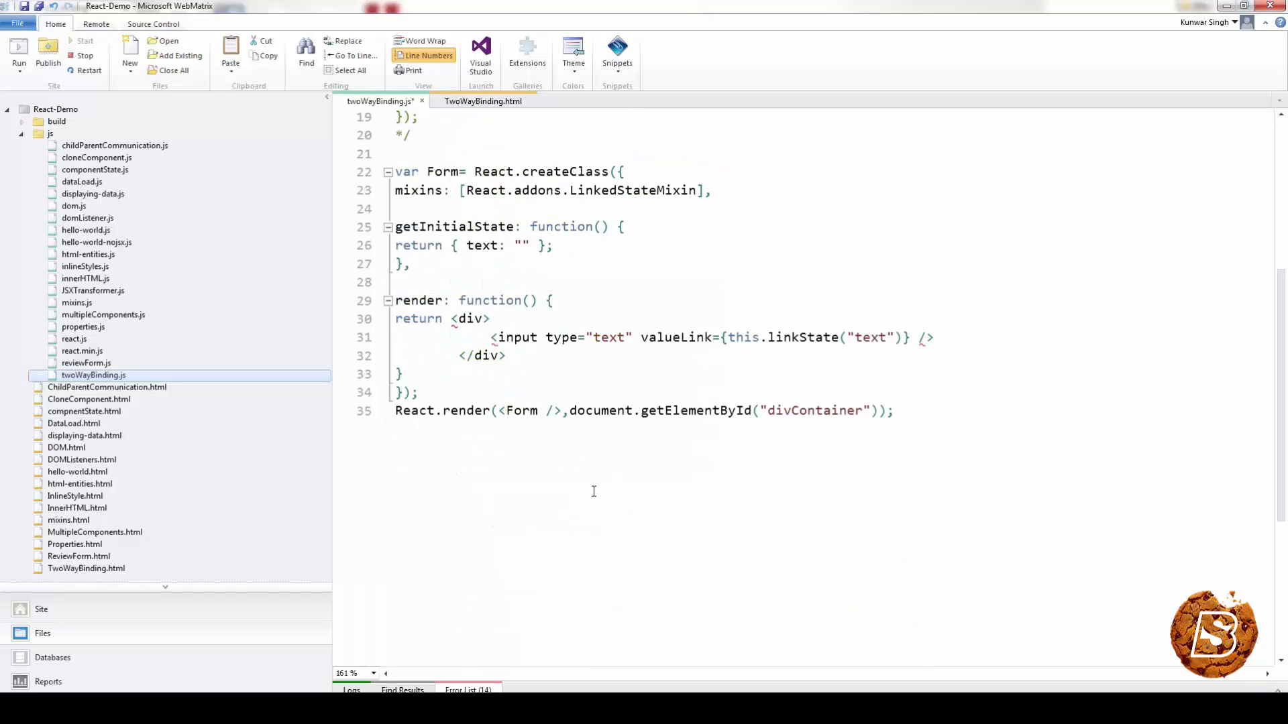
{"action": "type", "text": "{this.state.text}"}
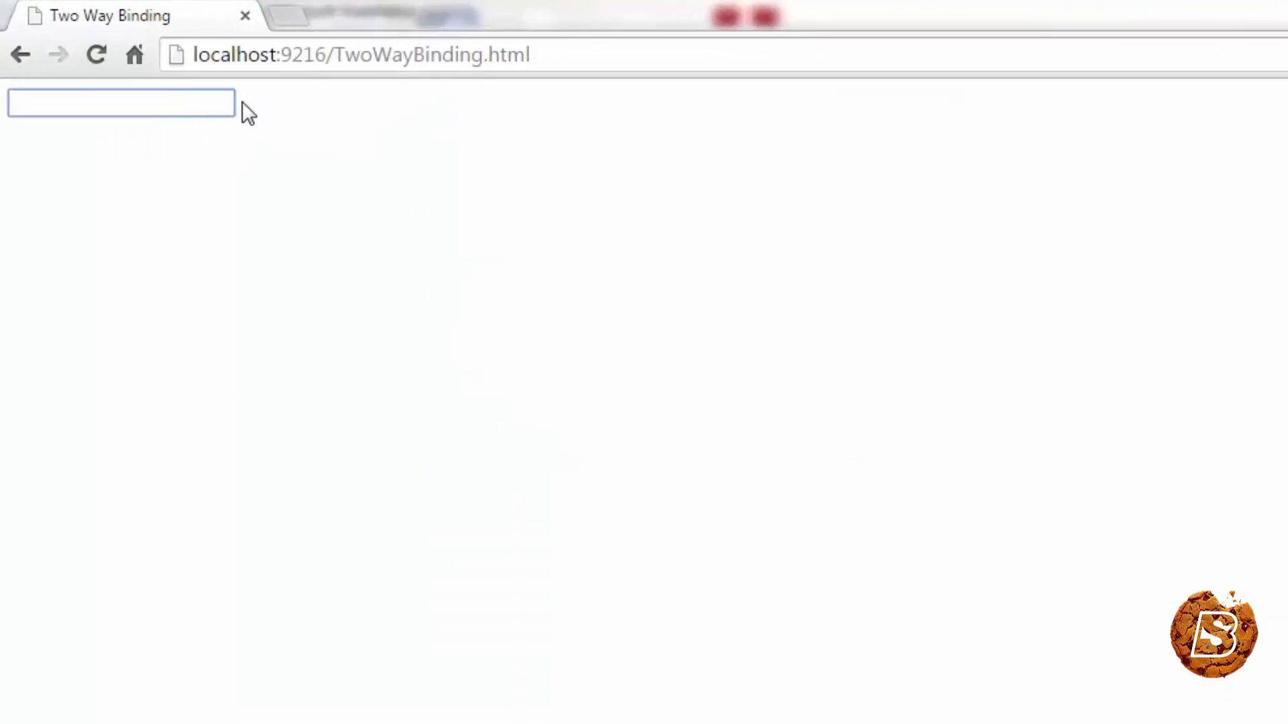
Step: Type Skillbakery into the reloaded page's text box to confirm it echoes
{"action": "type", "text": "Skillb"}
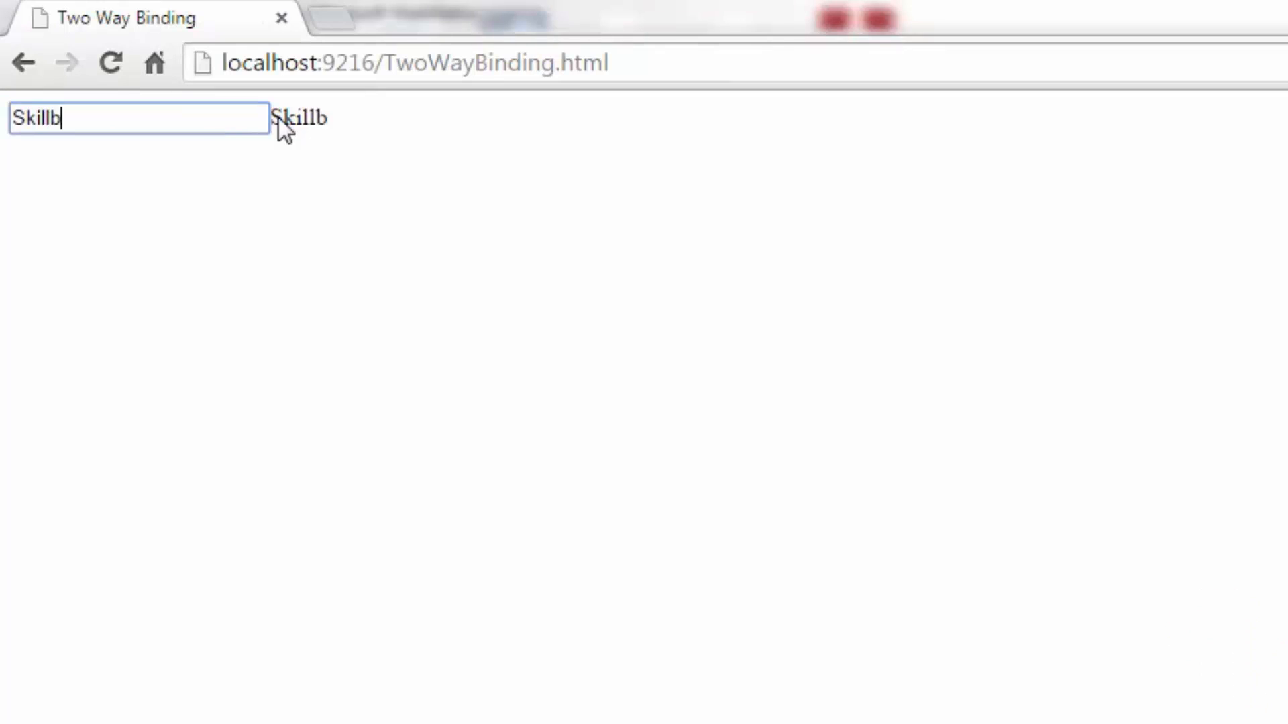
{"action": "type", "text": "akery"}
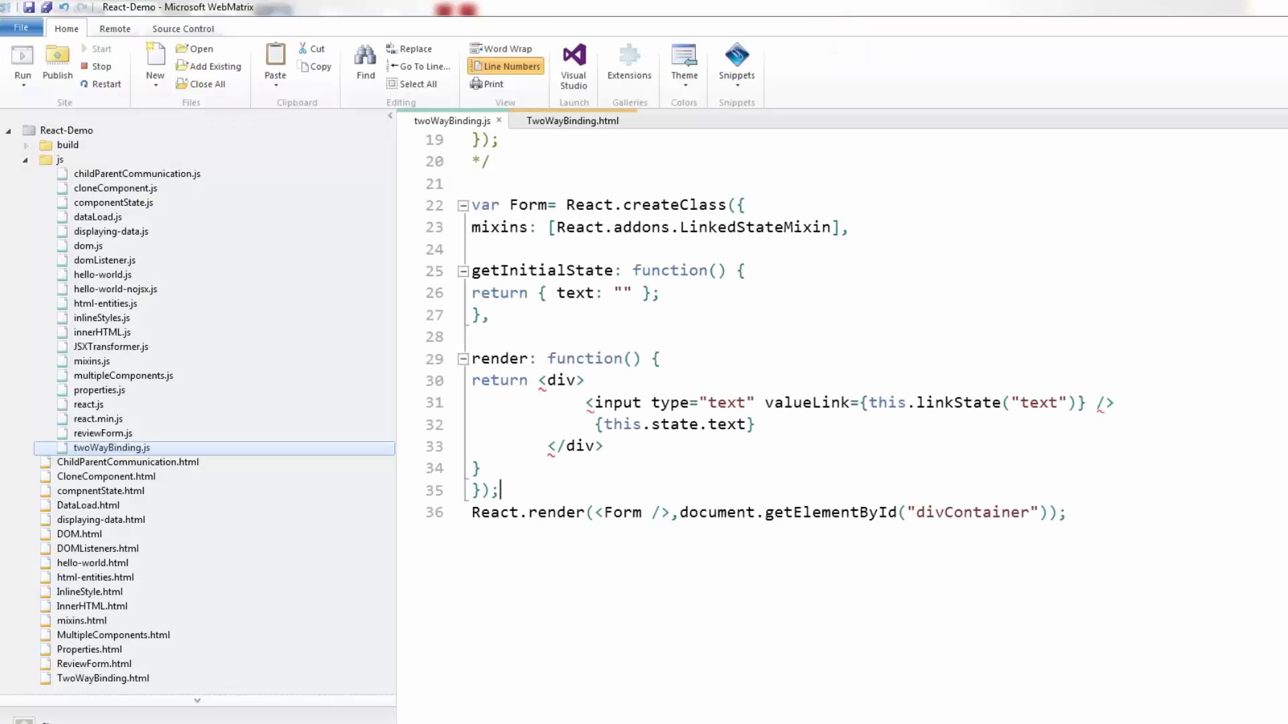
Step: Highlight LinkedStateMixin and linkState, then type /* below React.render
{"action": "scroll", "scroll_direction": "up", "scroll_amount": 3}
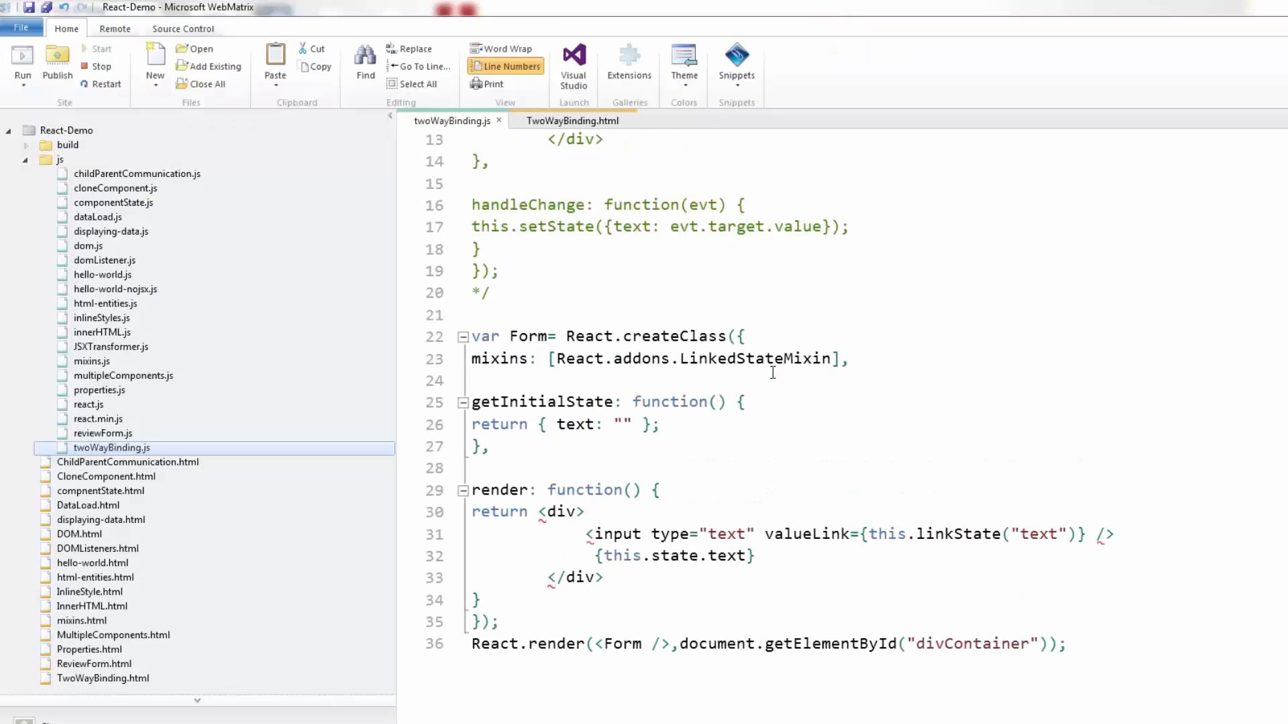
{"action": "double_click", "coordinate": [753, 359]}
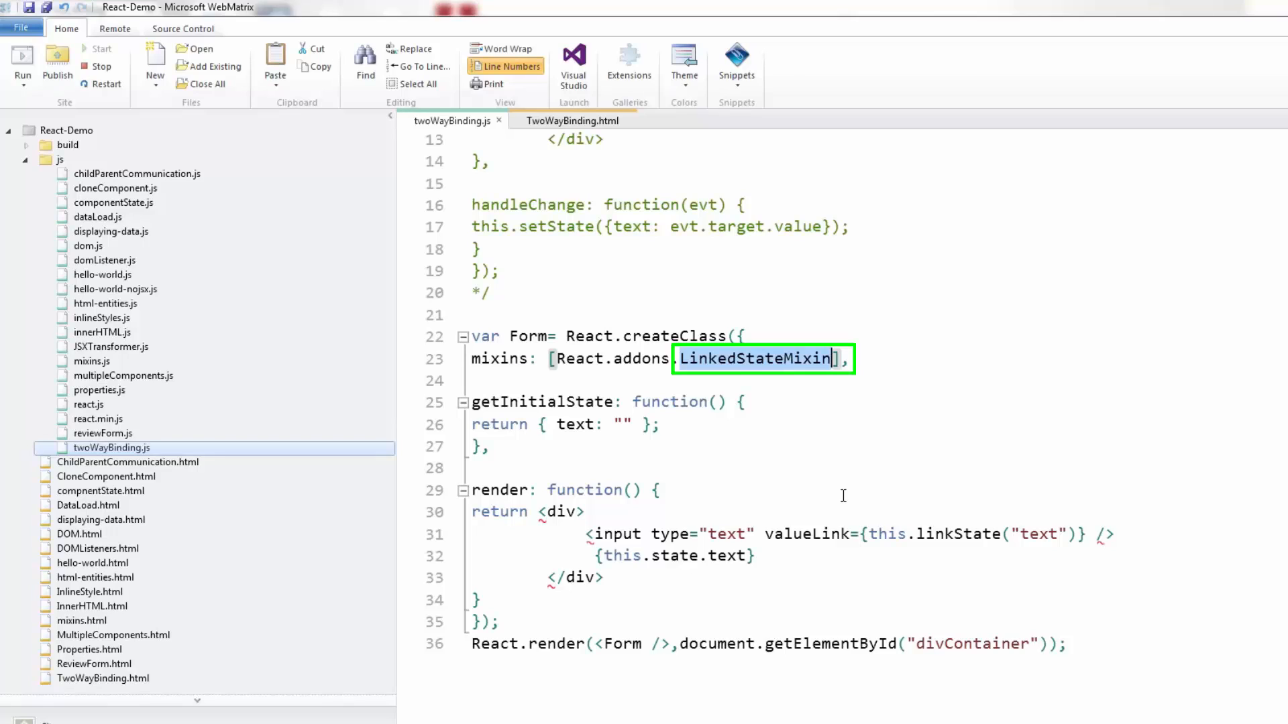
{"action": "double_click", "coordinate": [807, 534]}
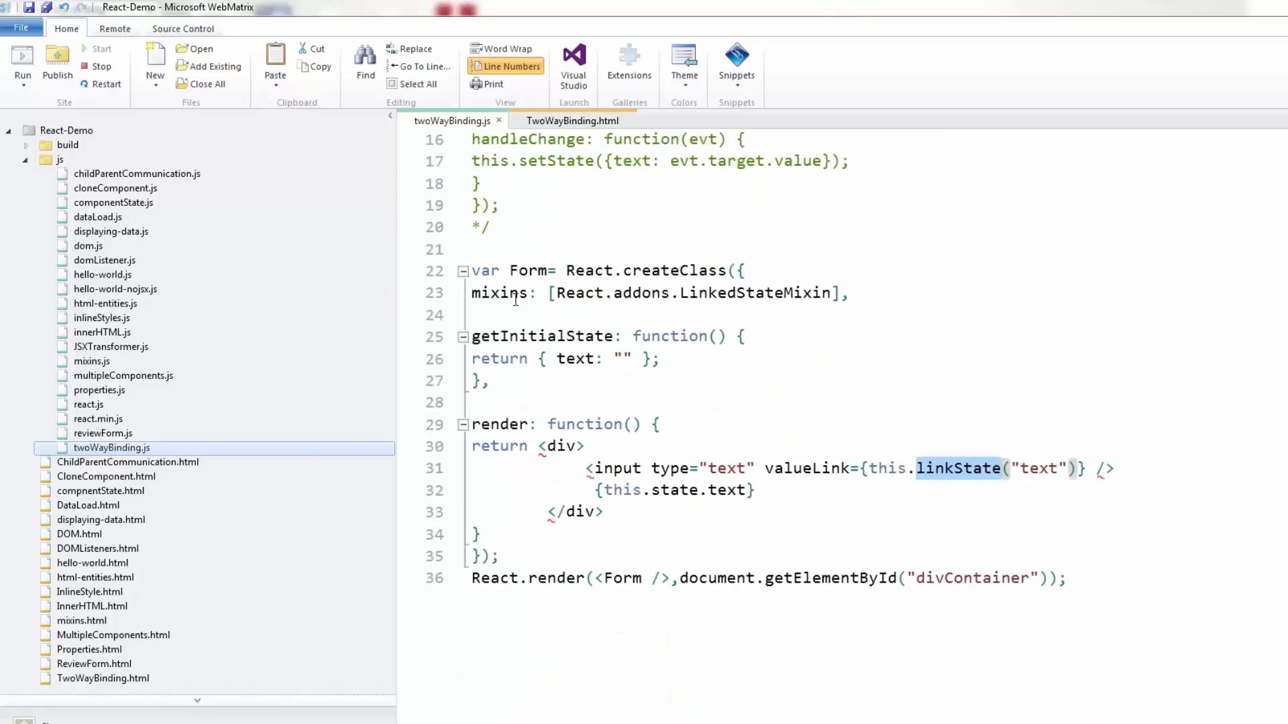
{"action": "double_click", "coordinate": [576, 358]}
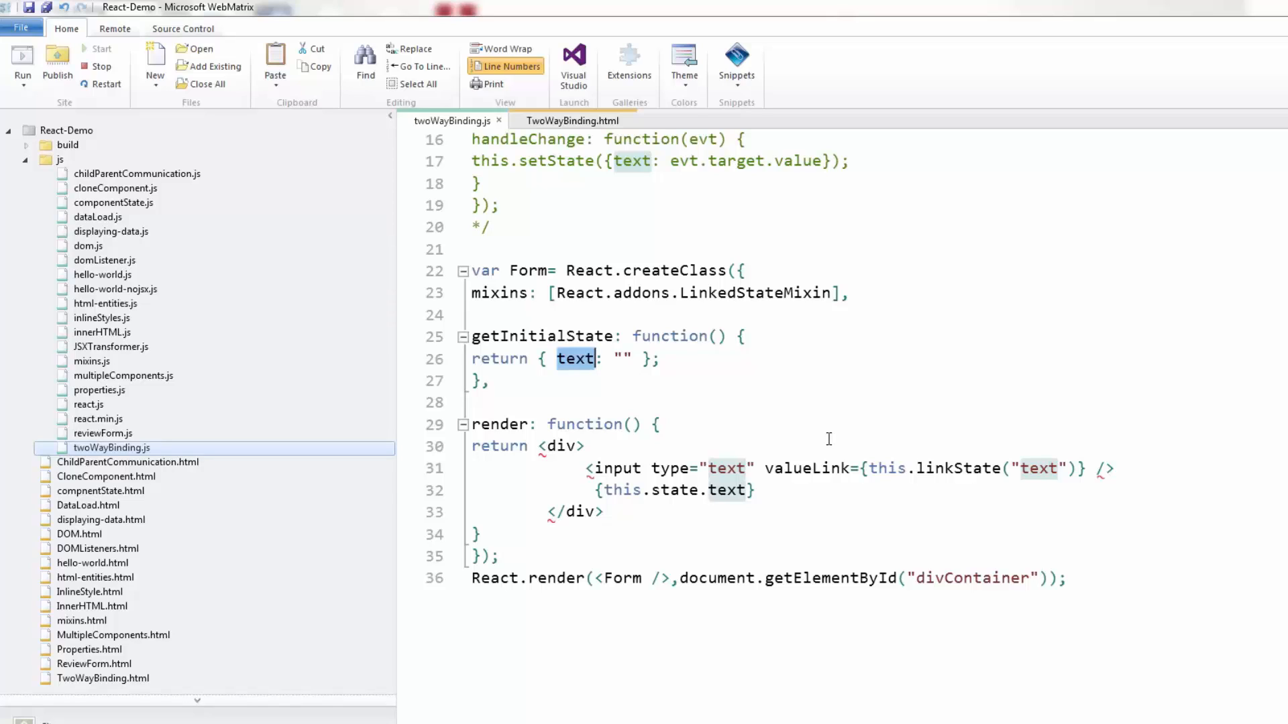
{"action": "mouse_move", "coordinate": [1256, 644]}
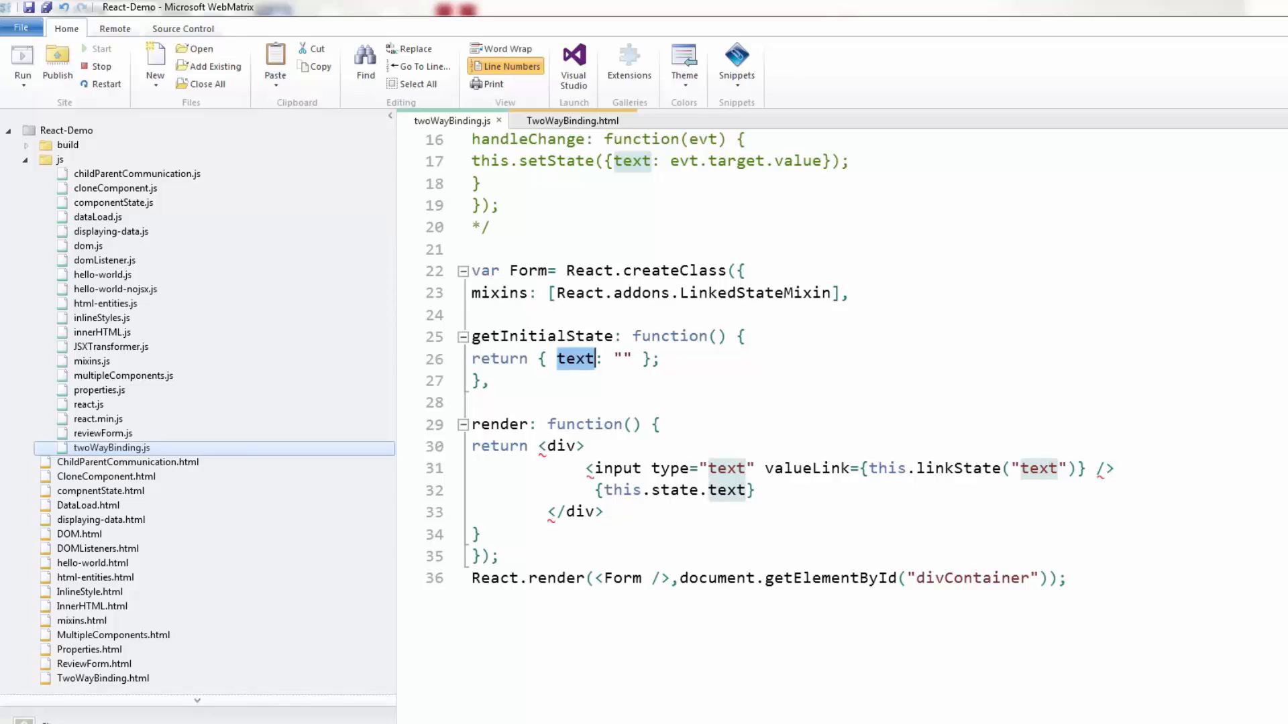
{"action": "type", "text": "/*"}
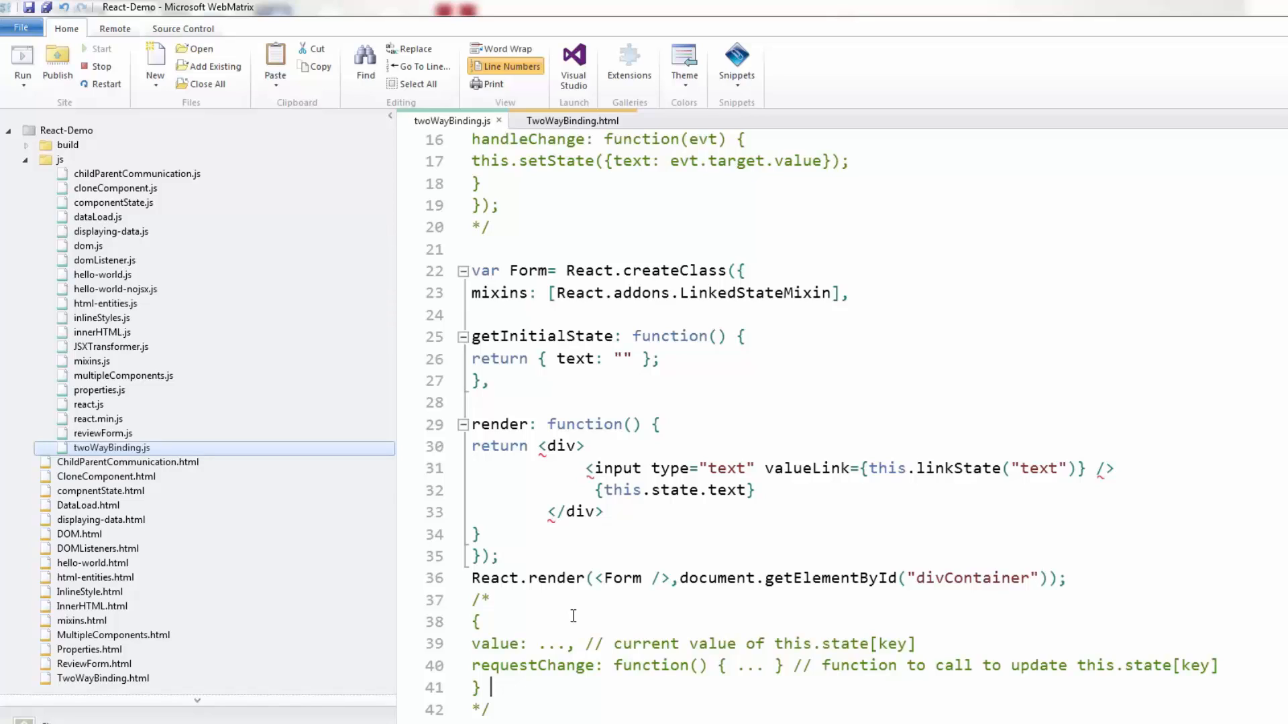
Step: Highlight linkState inside valueLink and the value field in the comment
{"action": "double_click", "coordinate": [959, 469]}
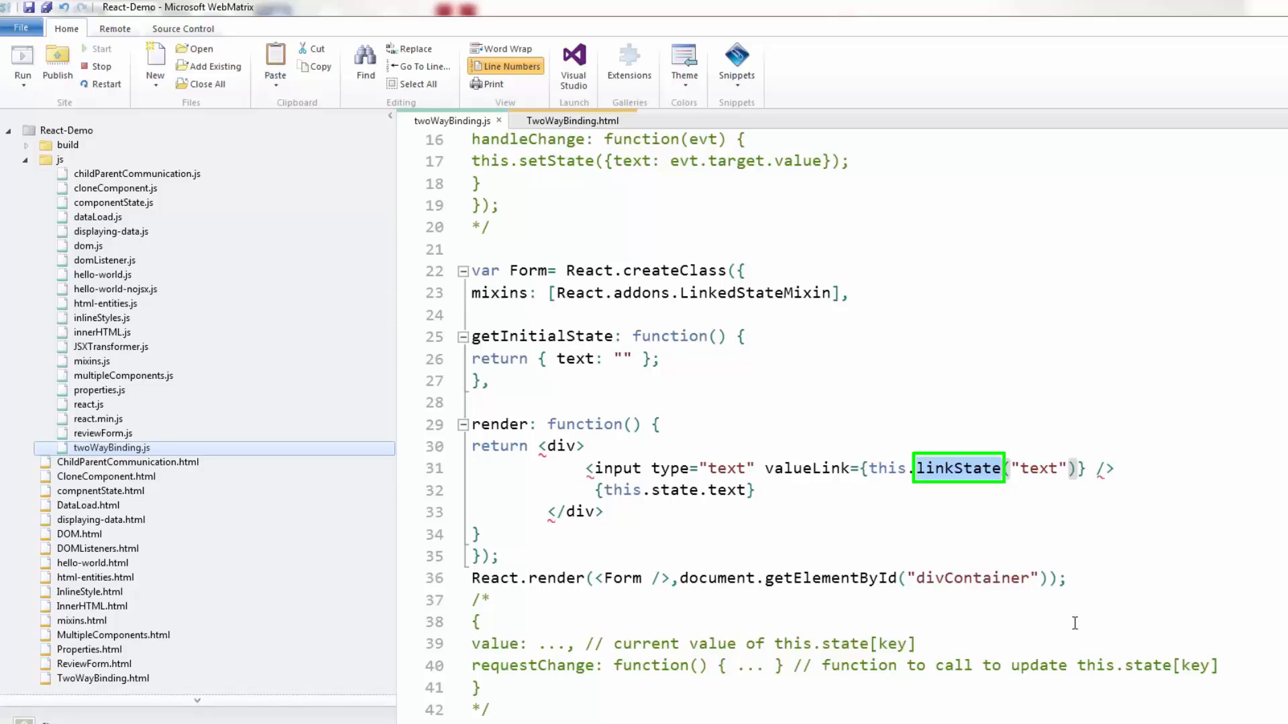
{"action": "double_click", "coordinate": [495, 644]}
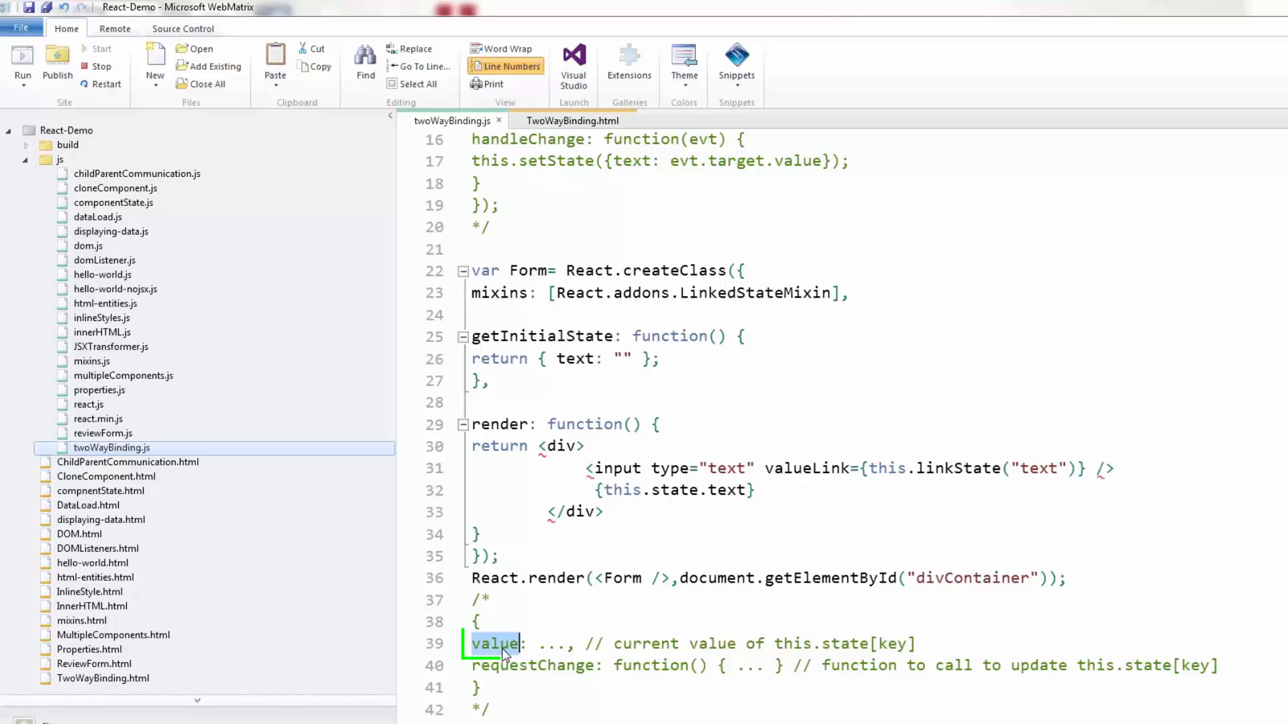
{"action": "double_click", "coordinate": [495, 644]}
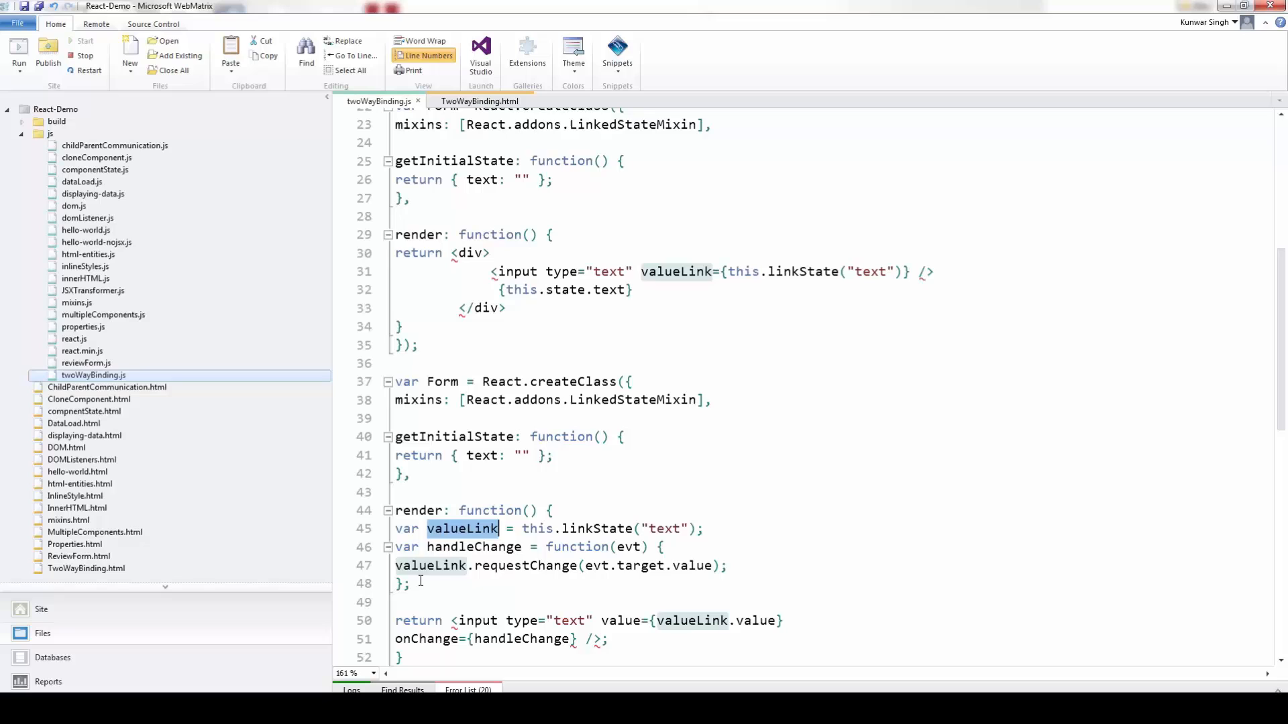
Step: Walk through the explicit Form: linkState('text') value link and handleChange calling valueLink.requestChange
{"action": "left_click", "coordinate": [459, 547]}
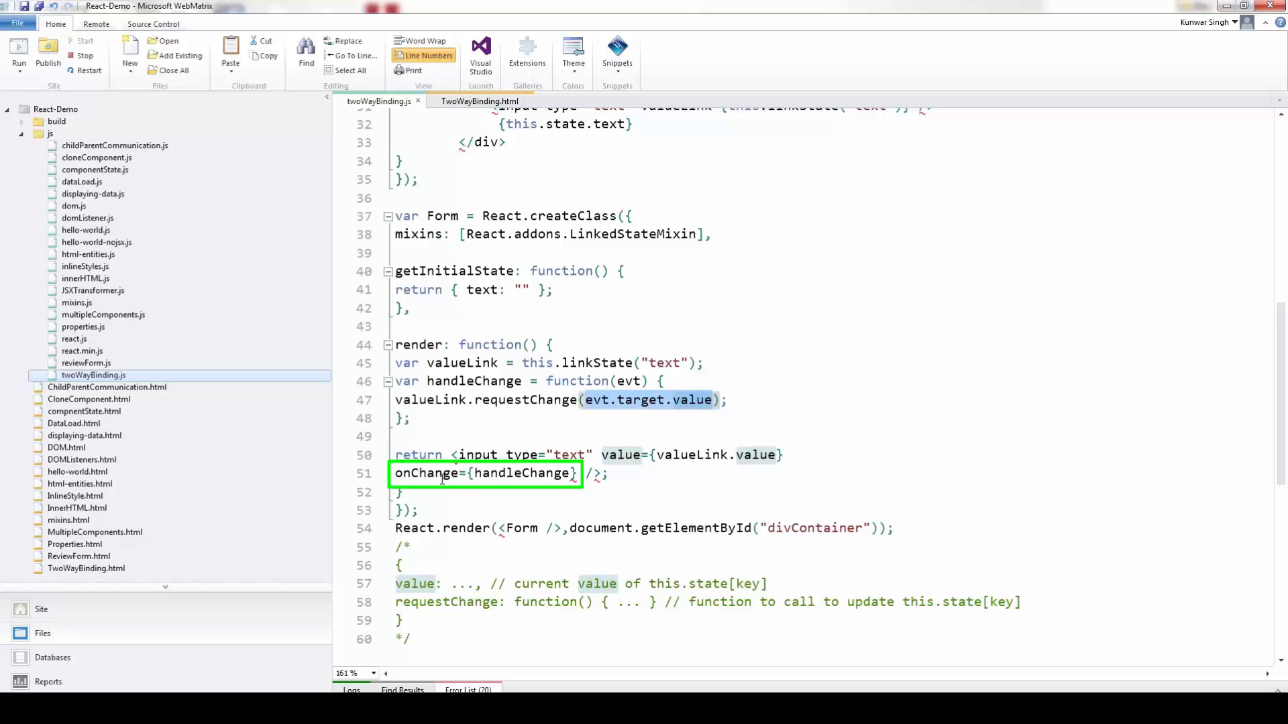
{"action": "double_click", "coordinate": [521, 473]}
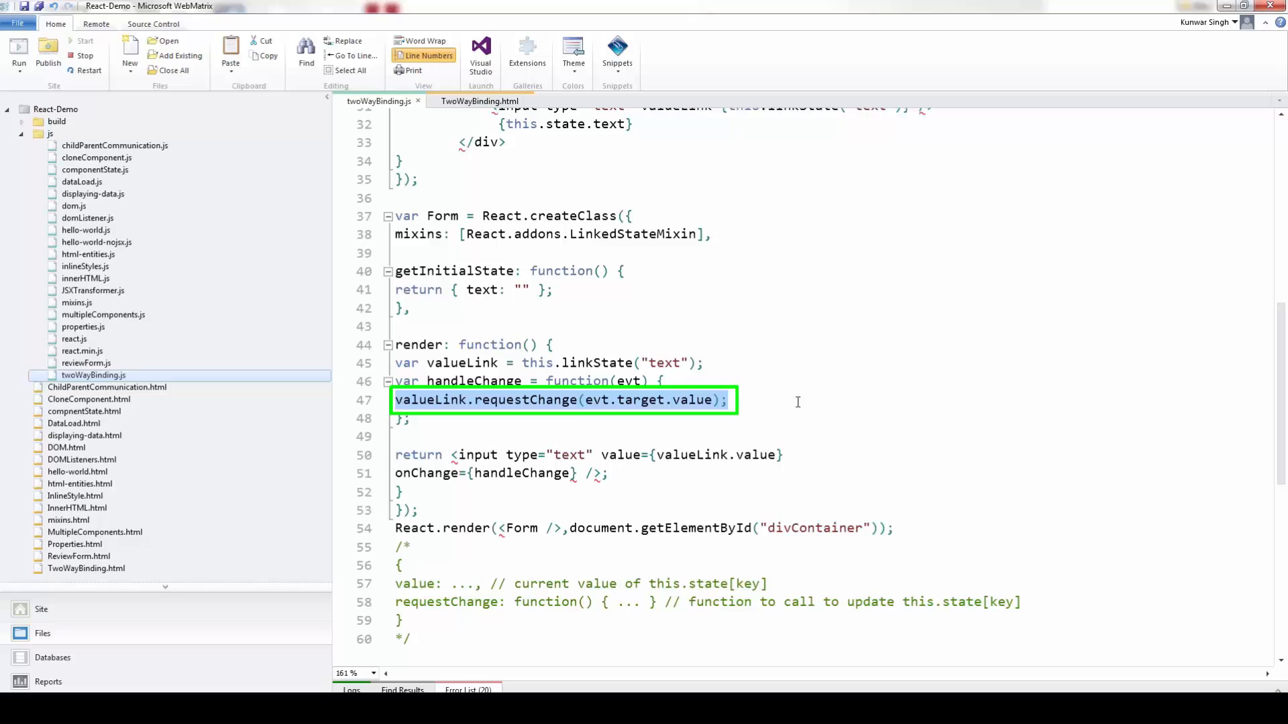
{"action": "mouse_move", "coordinate": [790, 418]}
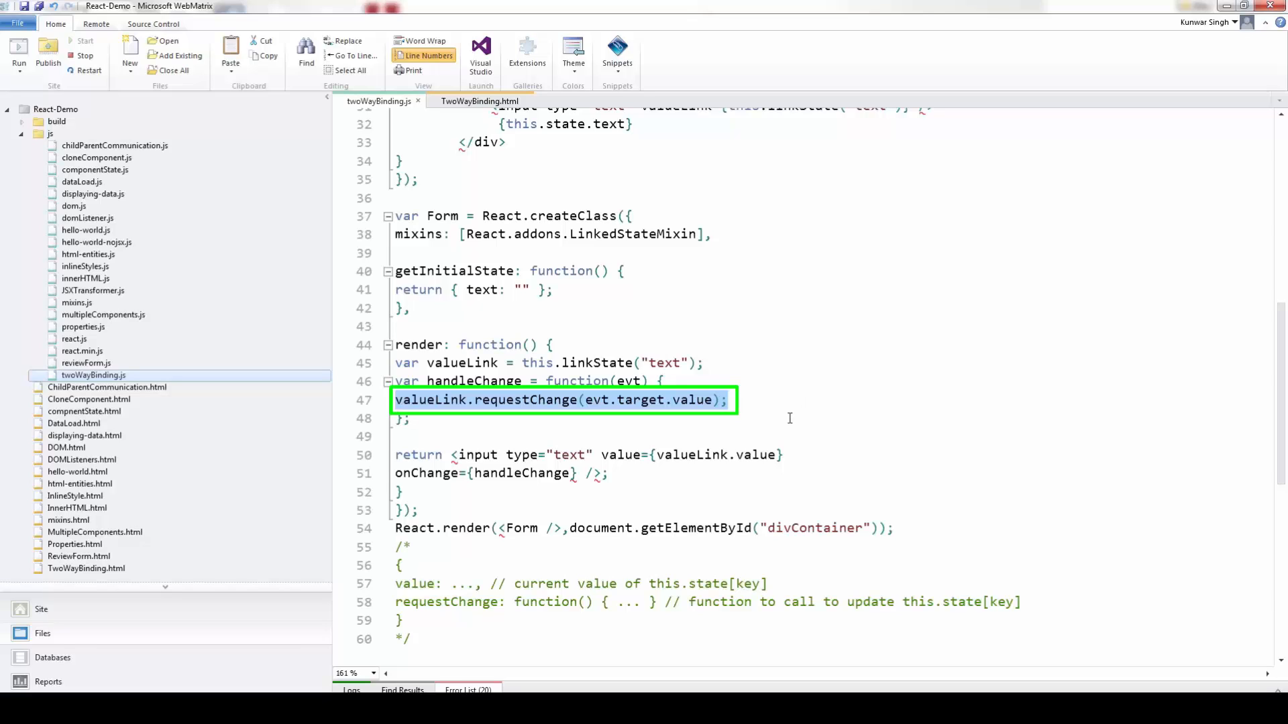
{"action": "left_click", "coordinate": [410, 510]}
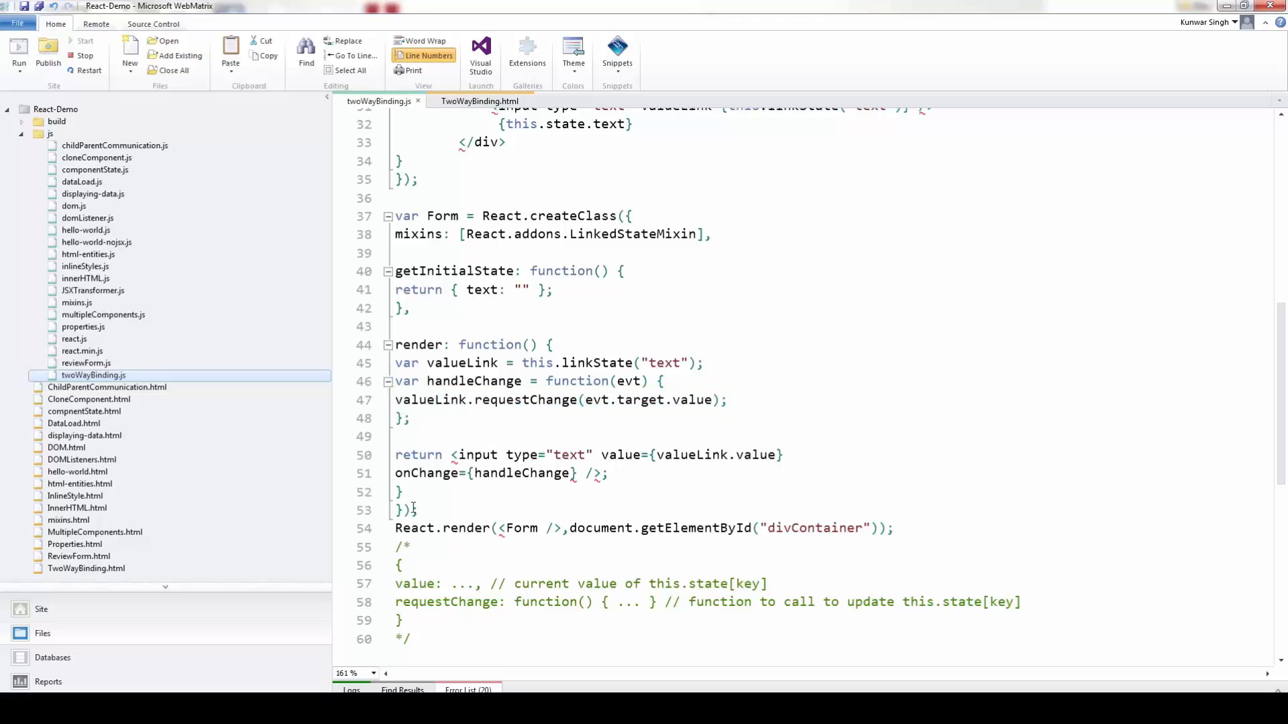